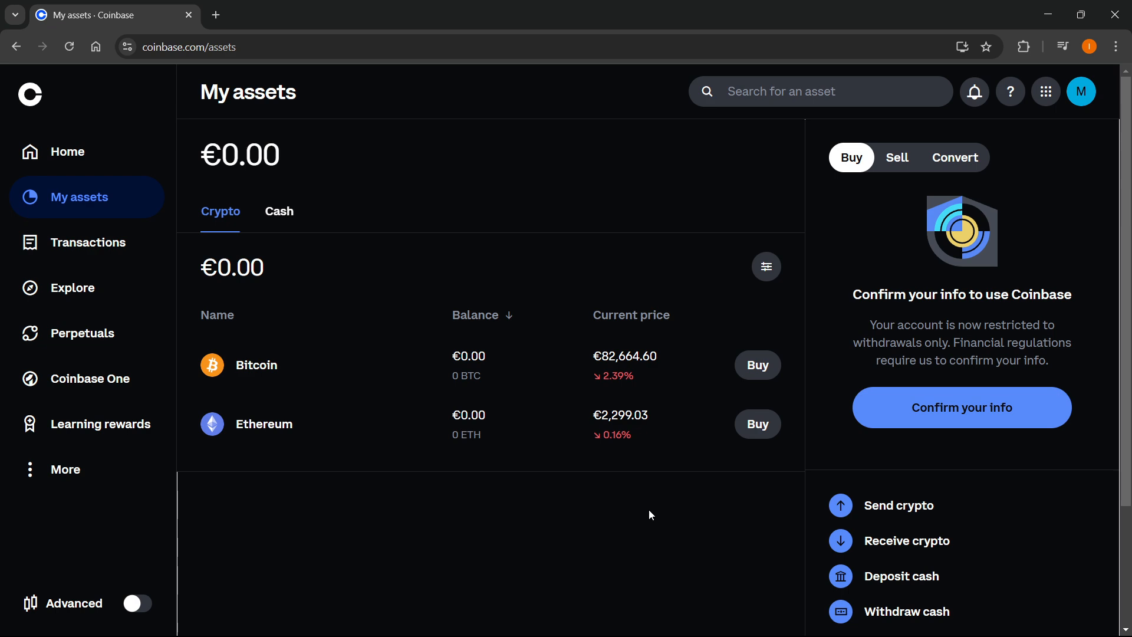
mouse_move(638, 509)
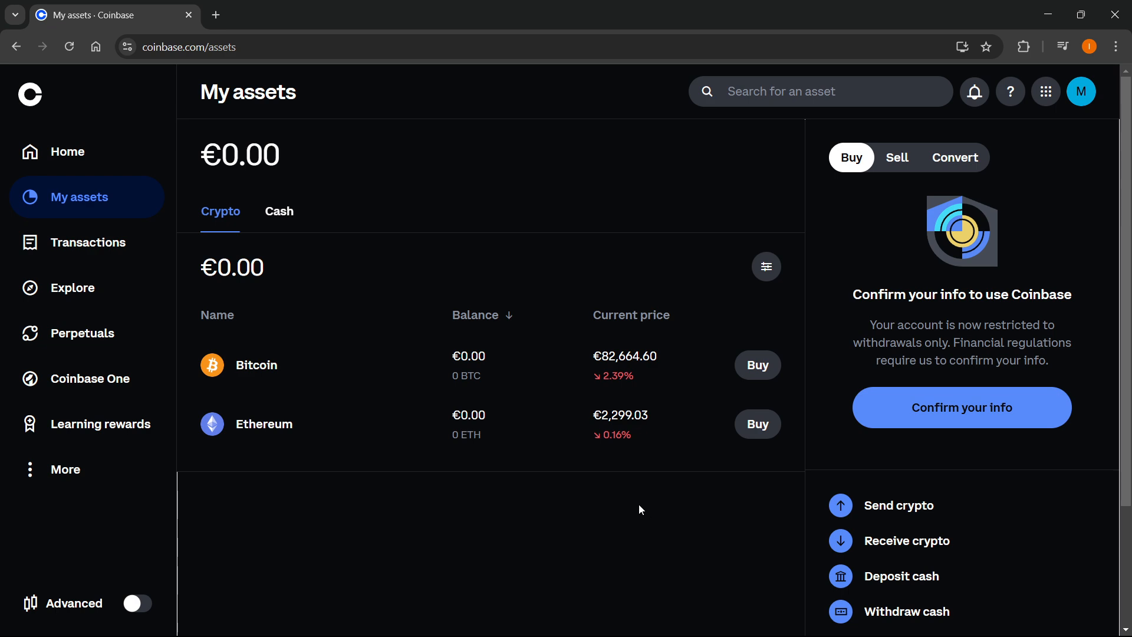
mouse_move(597, 513)
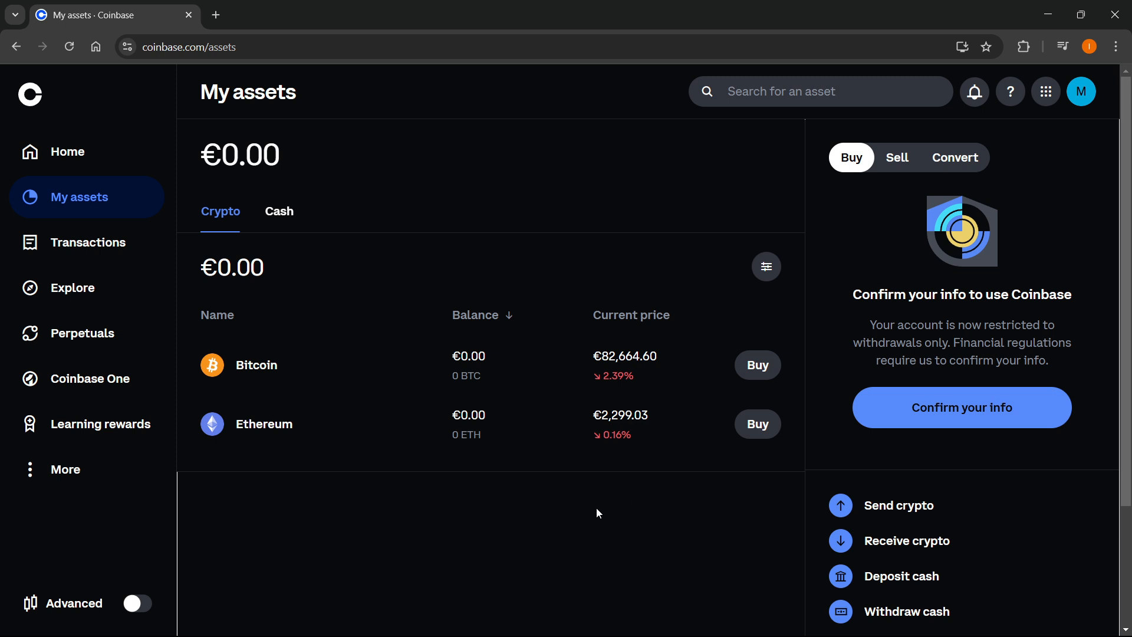
mouse_move(541, 492)
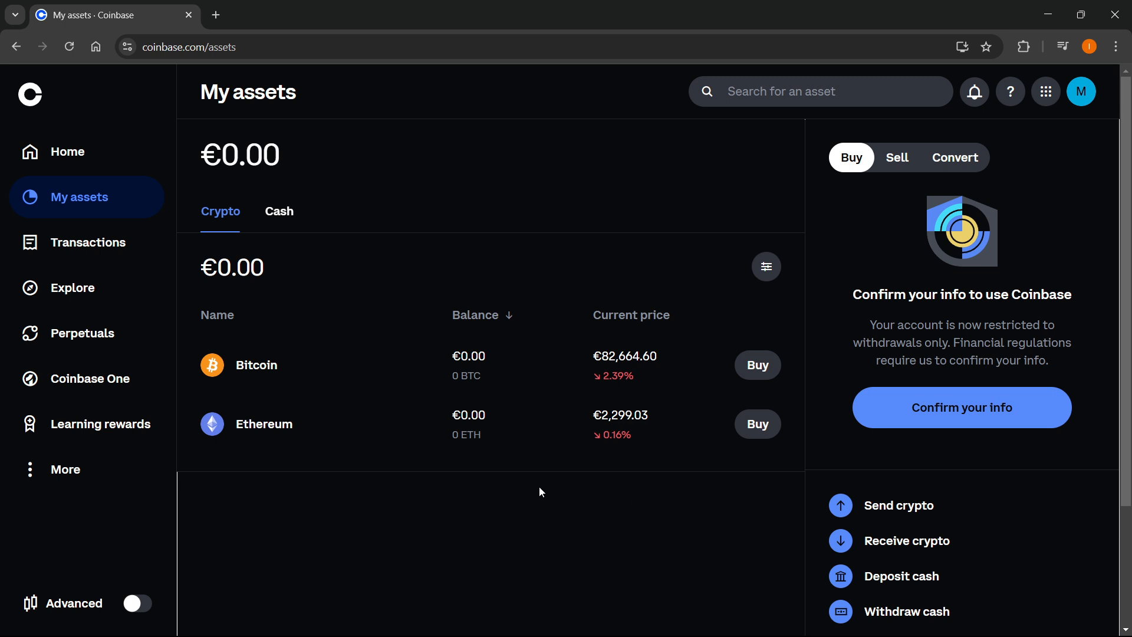
mouse_move(375, 350)
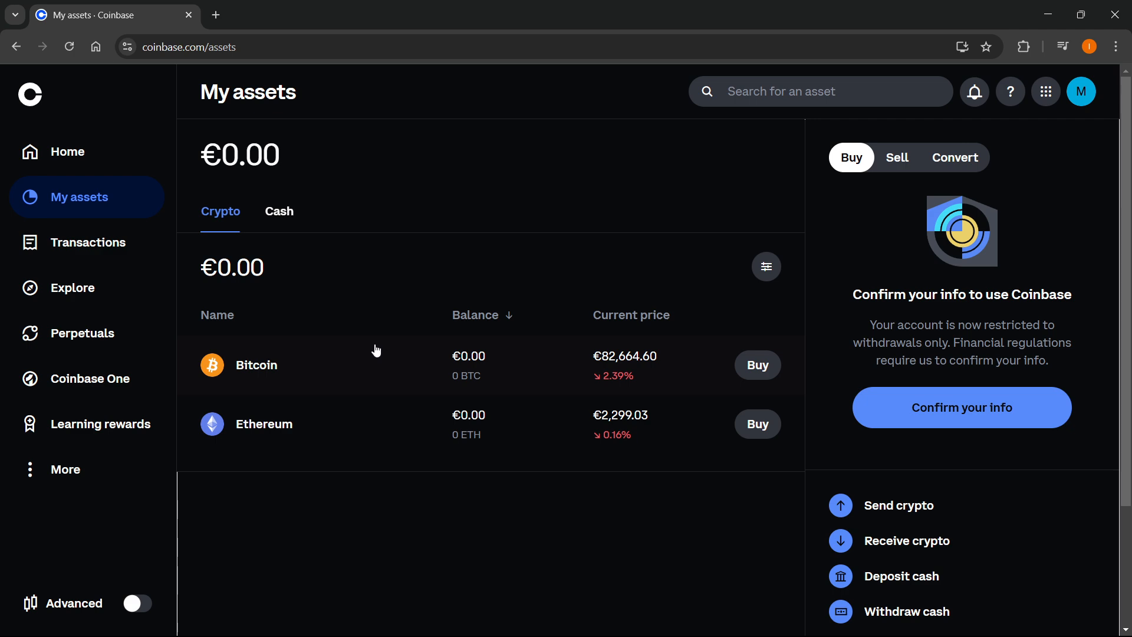
mouse_move(204, 122)
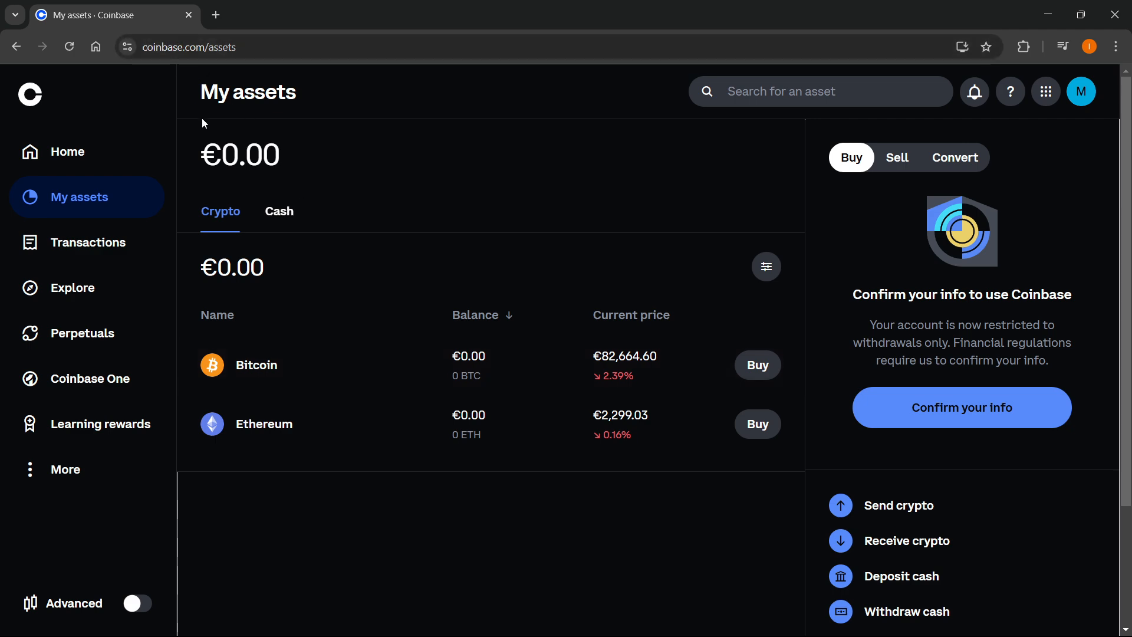
mouse_move(885, 509)
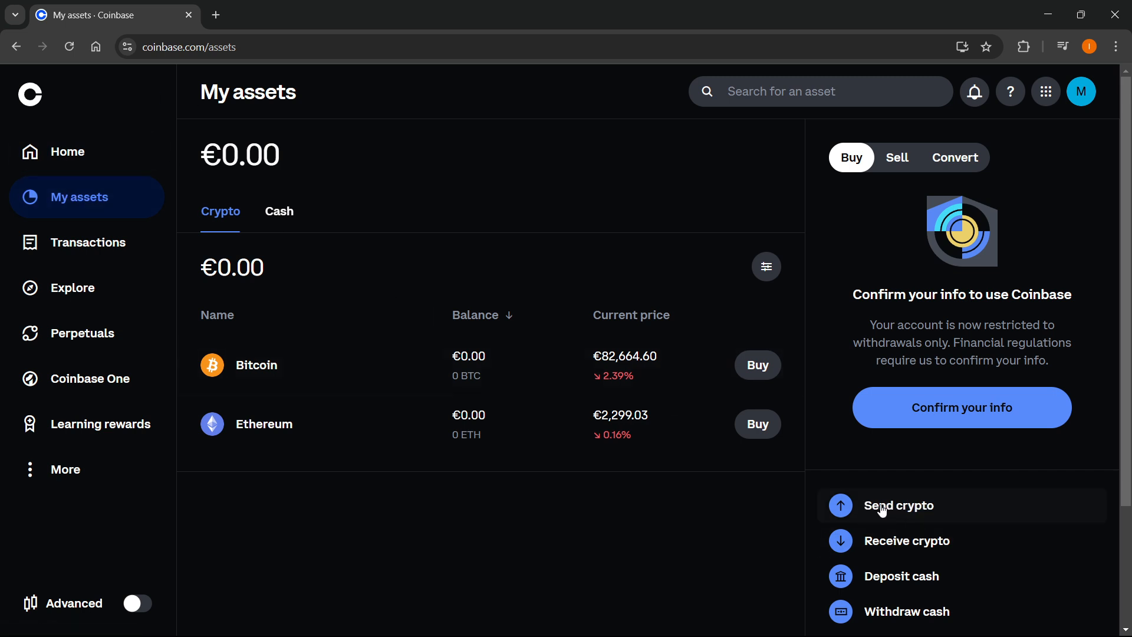
mouse_move(857, 485)
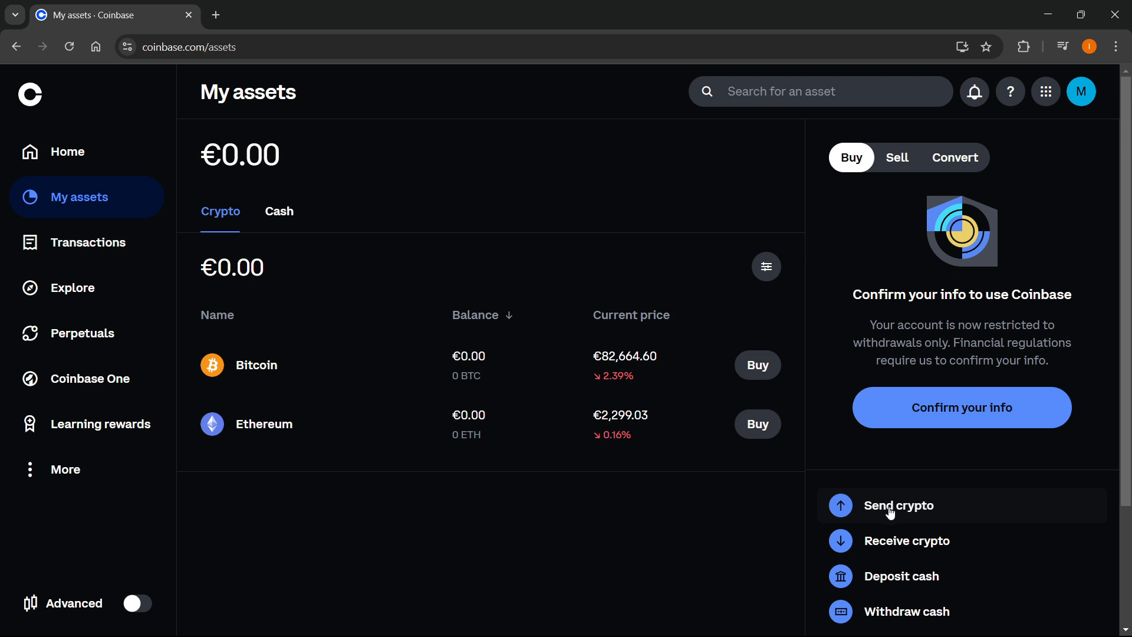
mouse_move(895, 507)
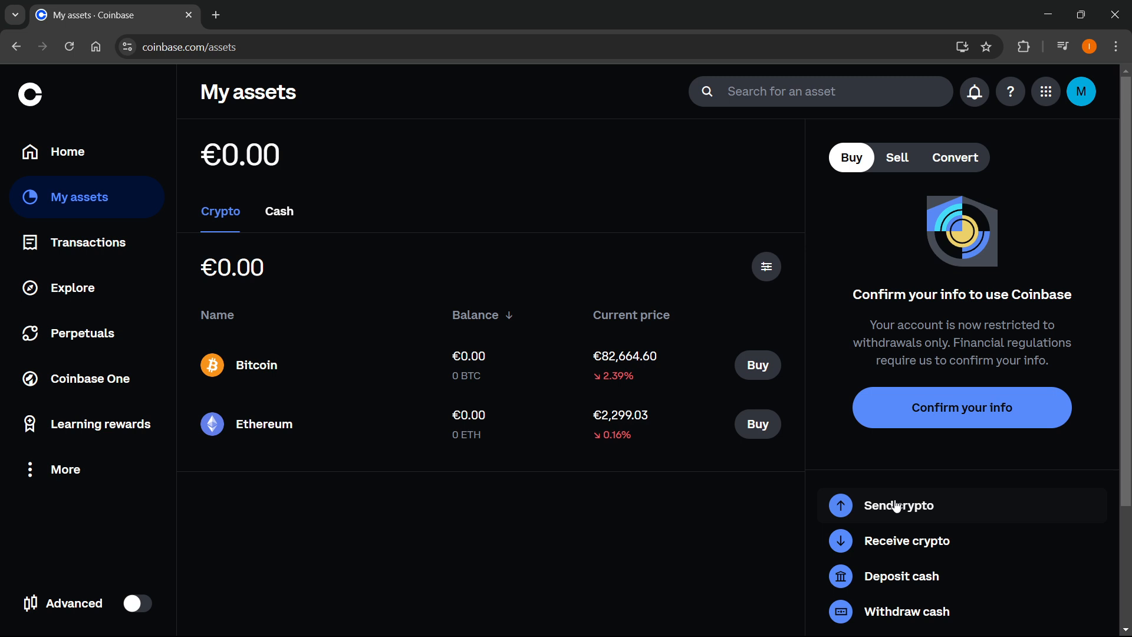
Start a crypto send and focus the 'Email, address, invoice or ENS' recipient field.
click(899, 505)
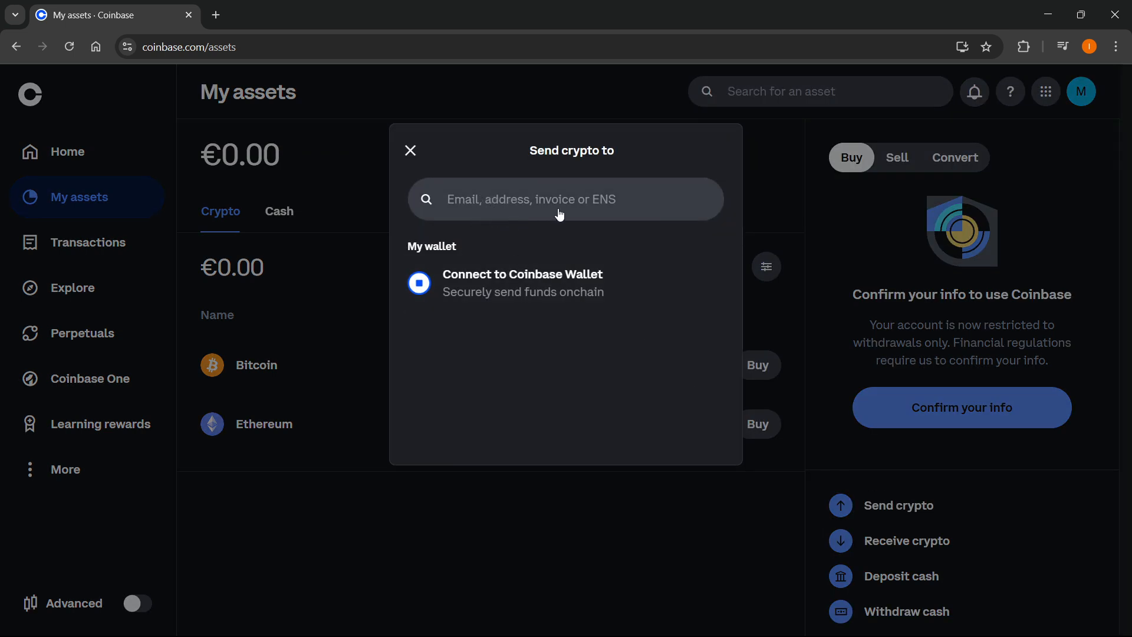
mouse_move(564, 230)
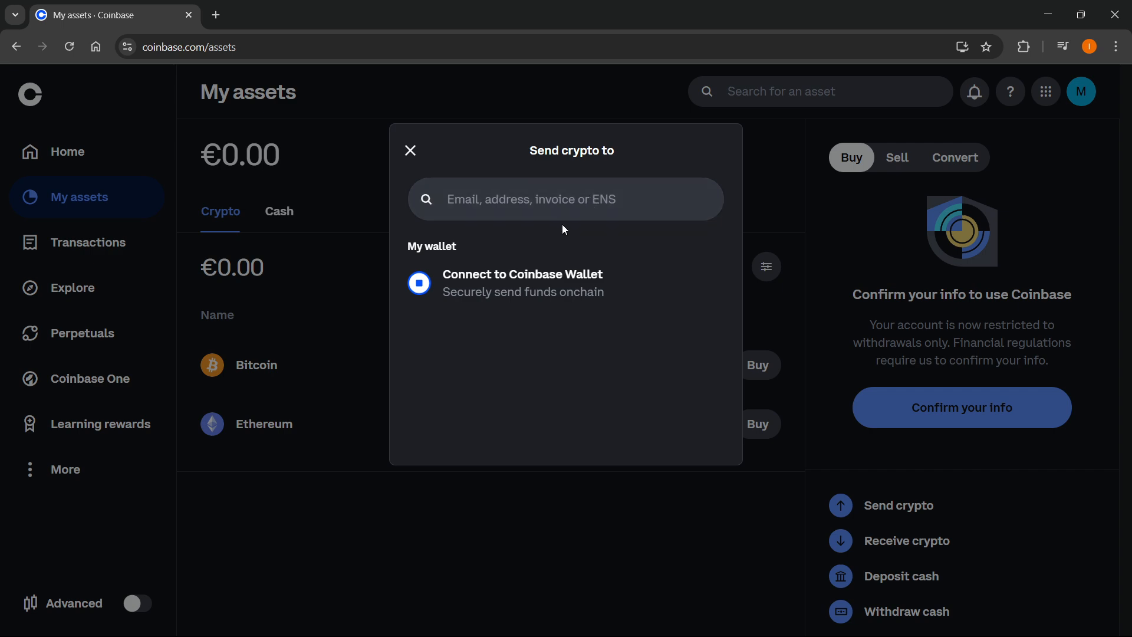
click(565, 199)
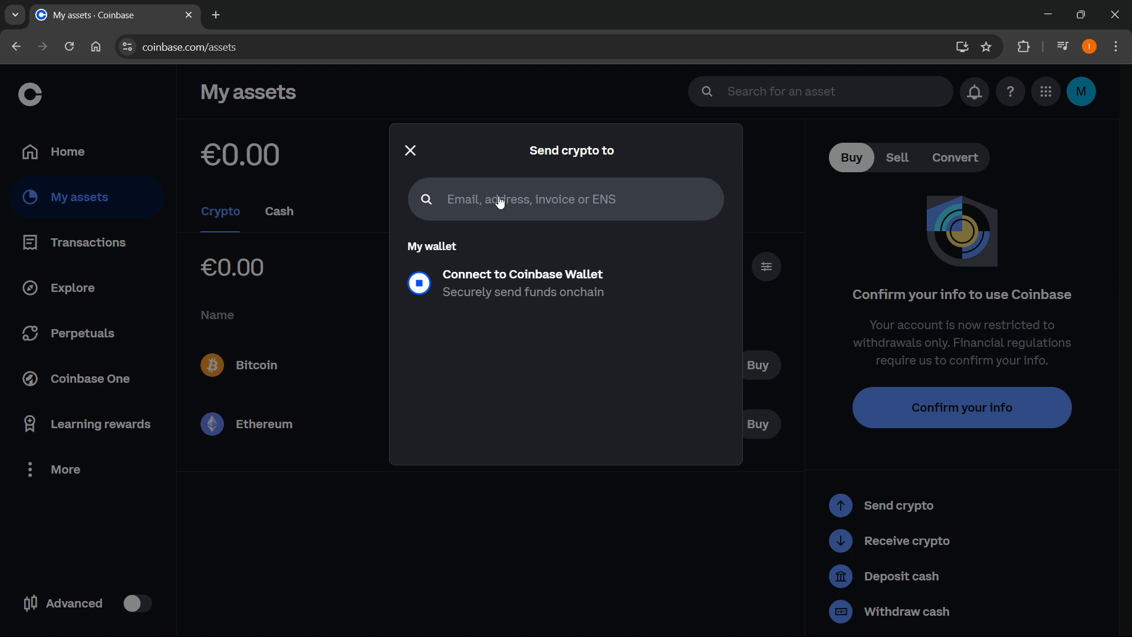
mouse_move(519, 201)
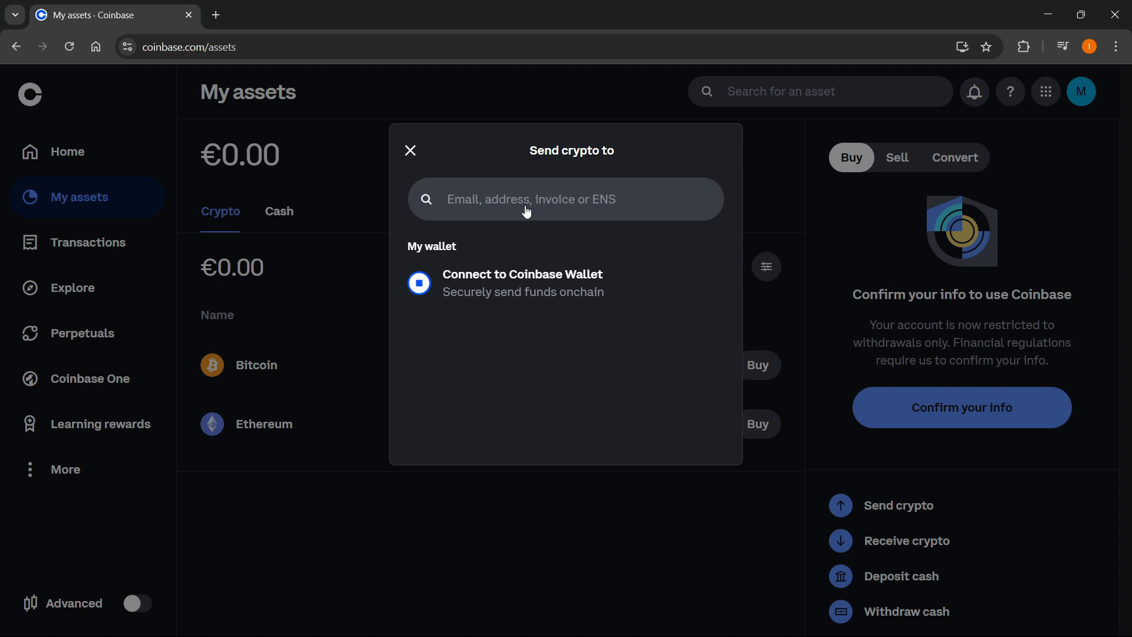
mouse_move(556, 205)
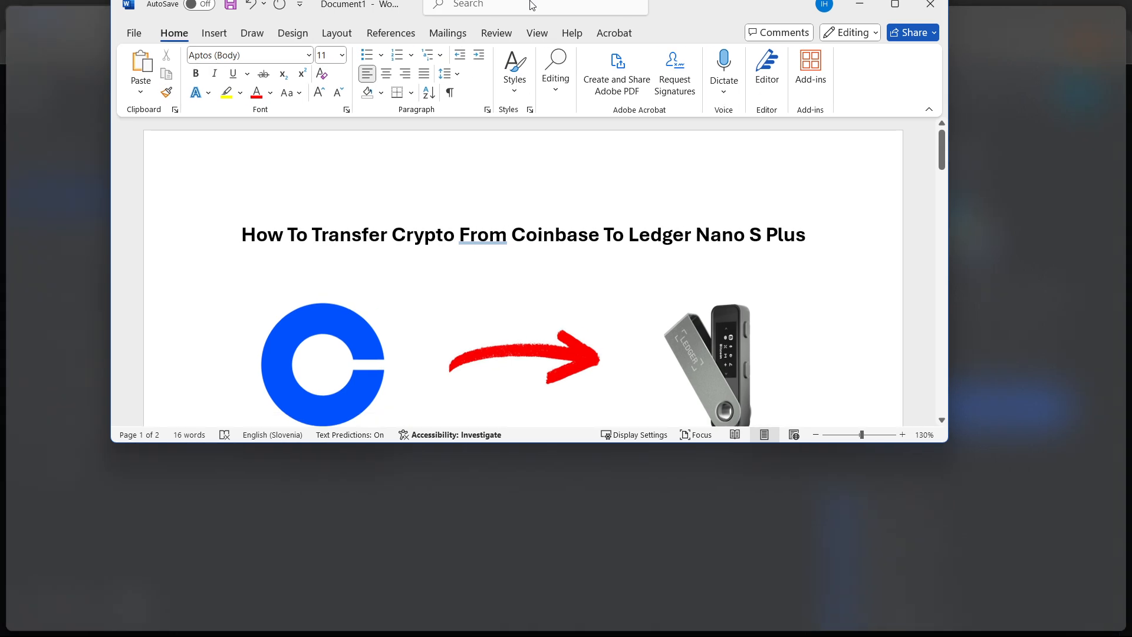
Scroll the guide down to the network rules list and the Ledger Live deposit steps.
scroll(down, 3)
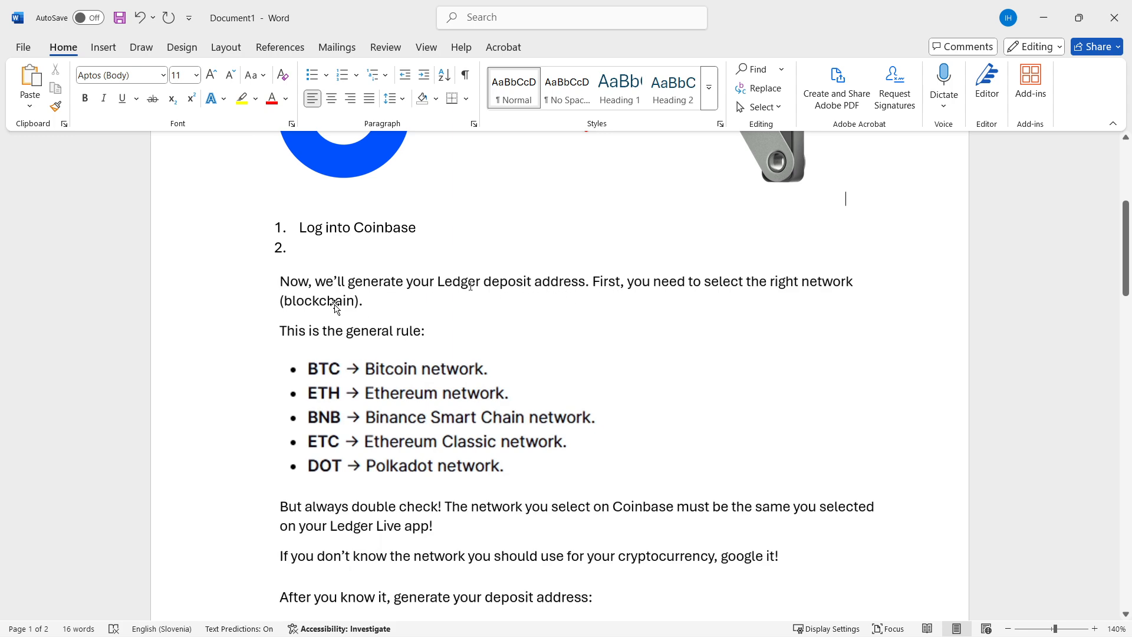
scroll(down, 3)
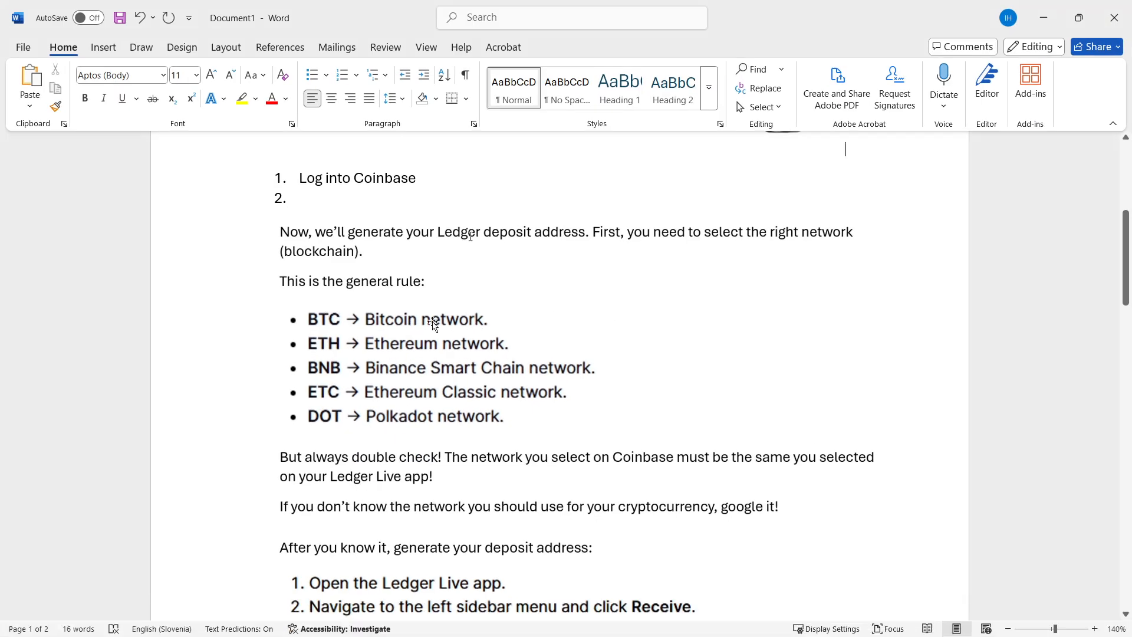
mouse_move(306, 374)
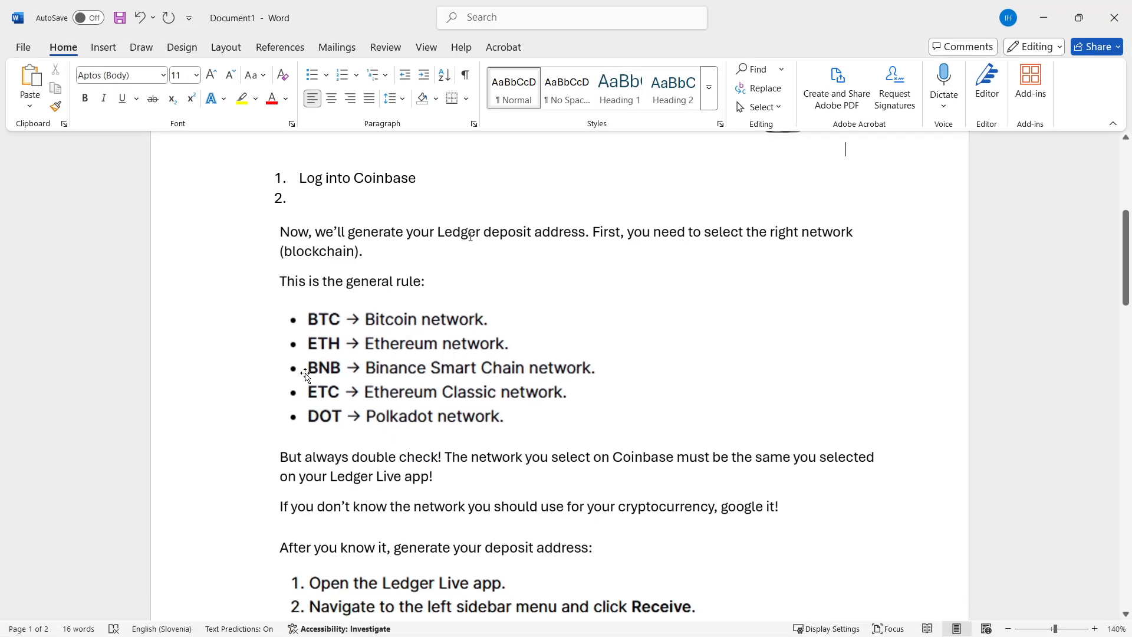
mouse_move(346, 412)
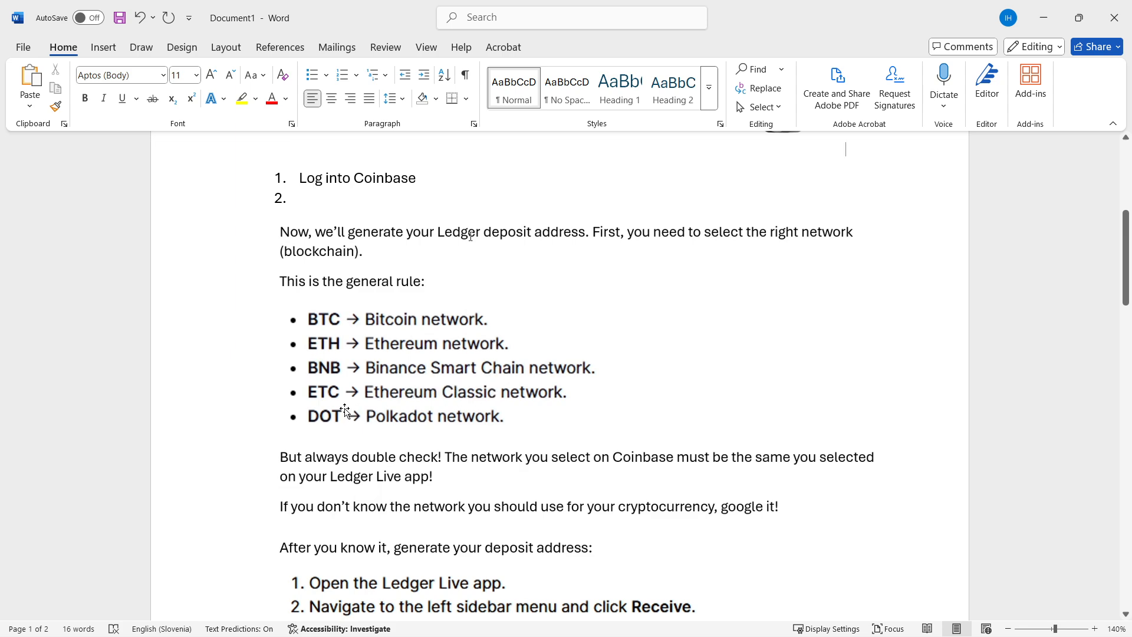
mouse_move(446, 410)
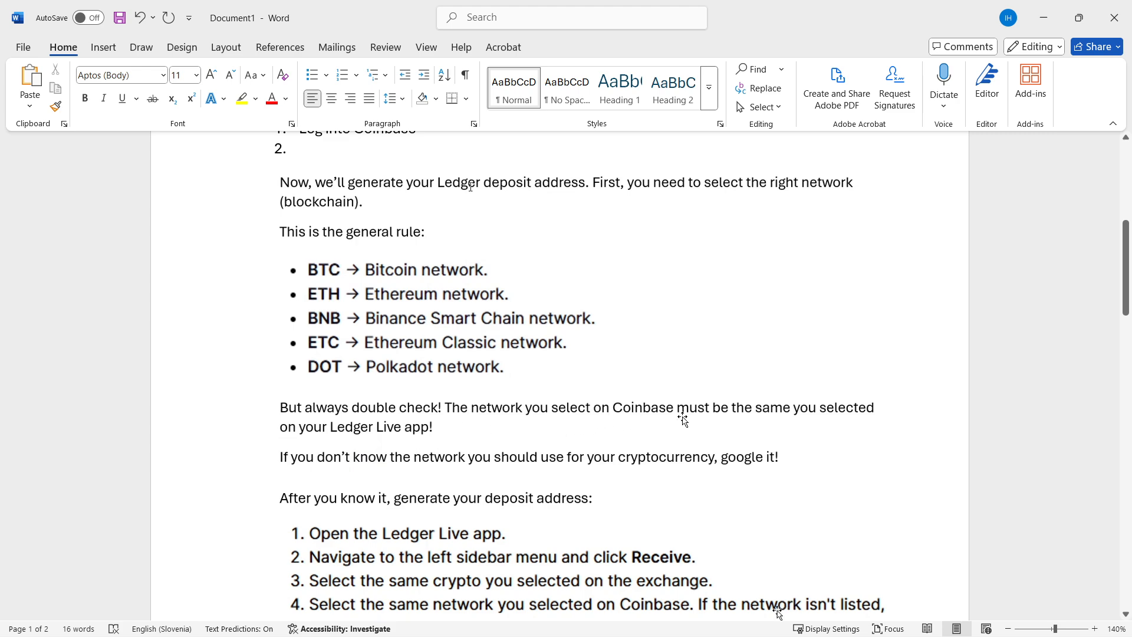
mouse_move(412, 430)
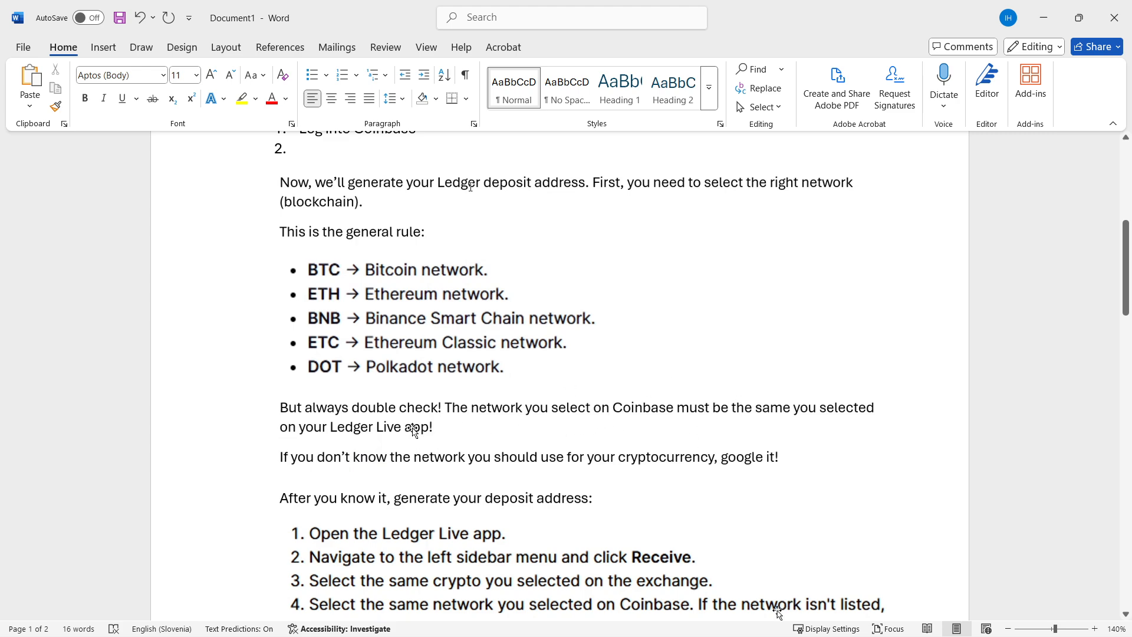
mouse_move(410, 431)
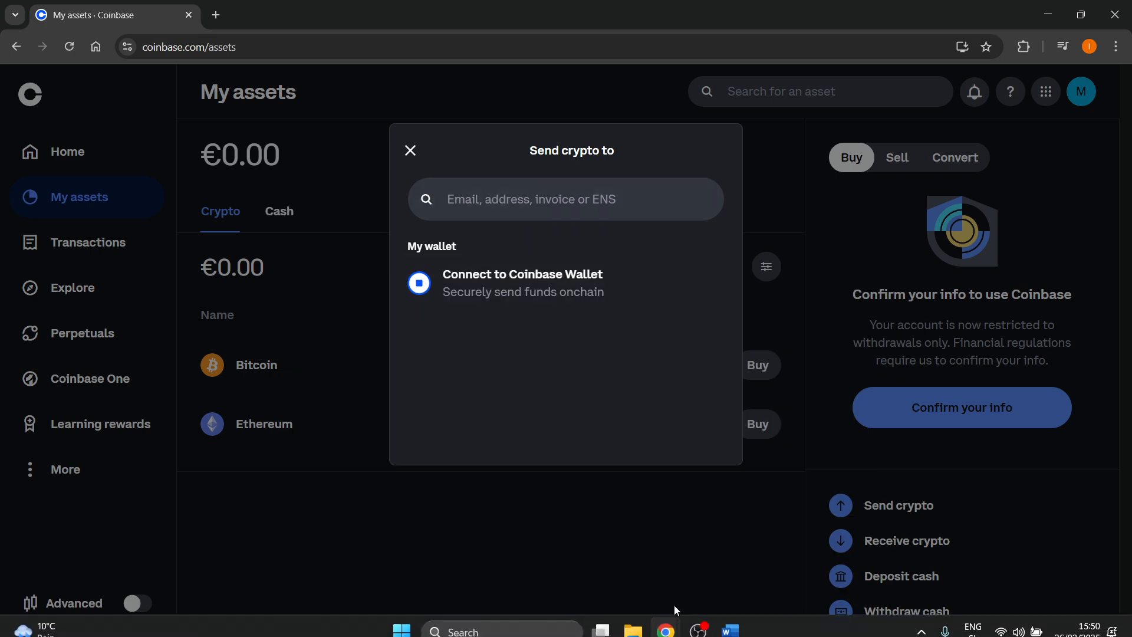
click(730, 629)
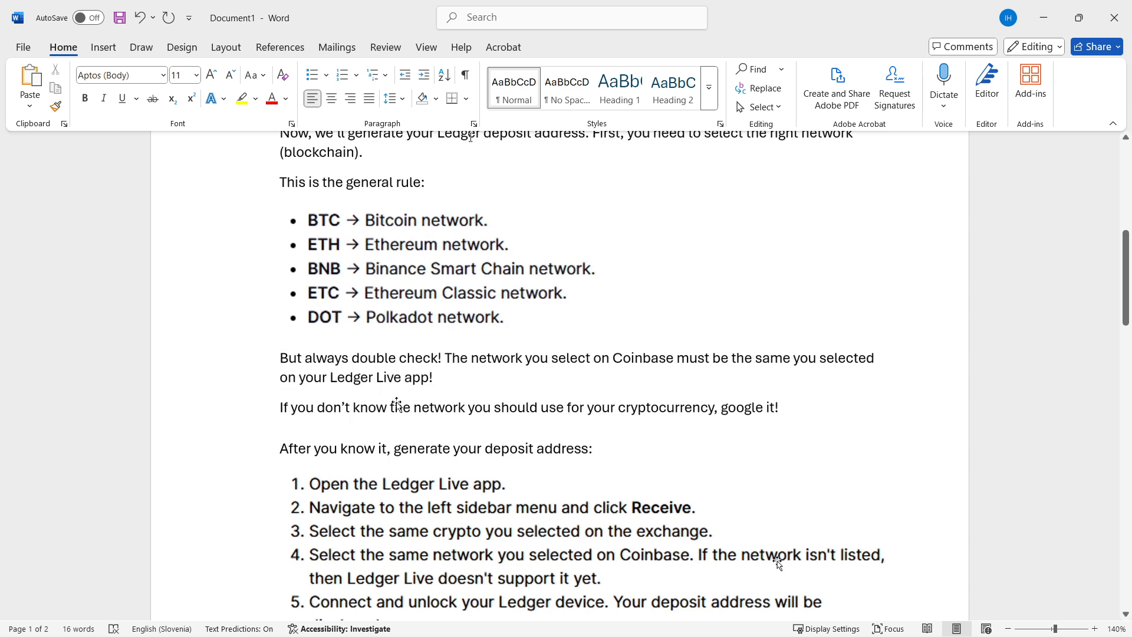
mouse_move(533, 387)
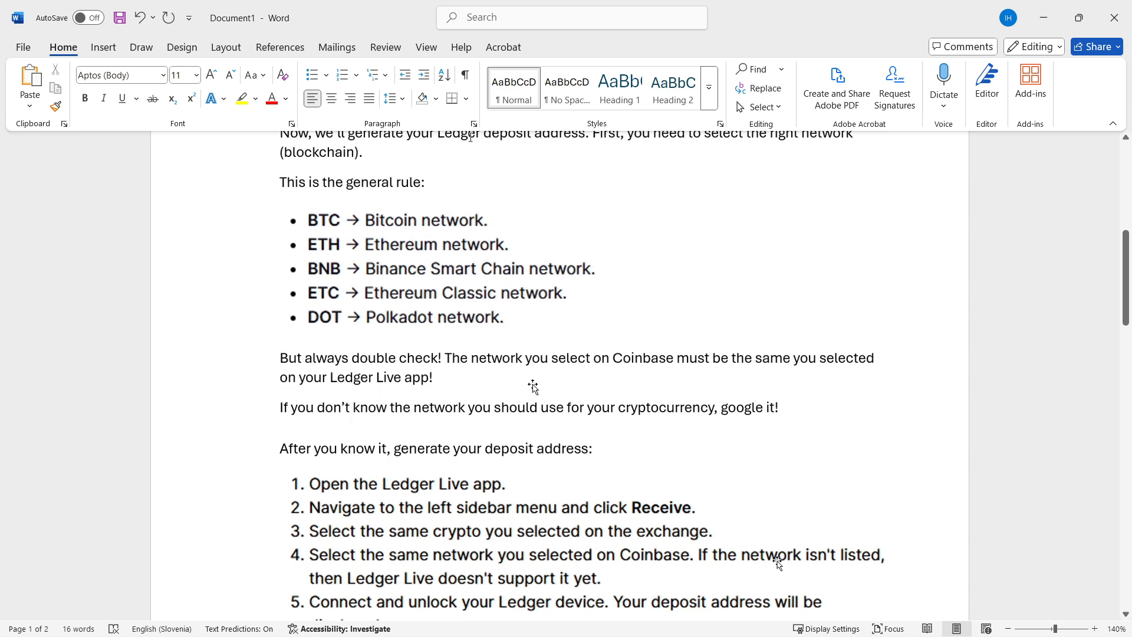
scroll(down, 3)
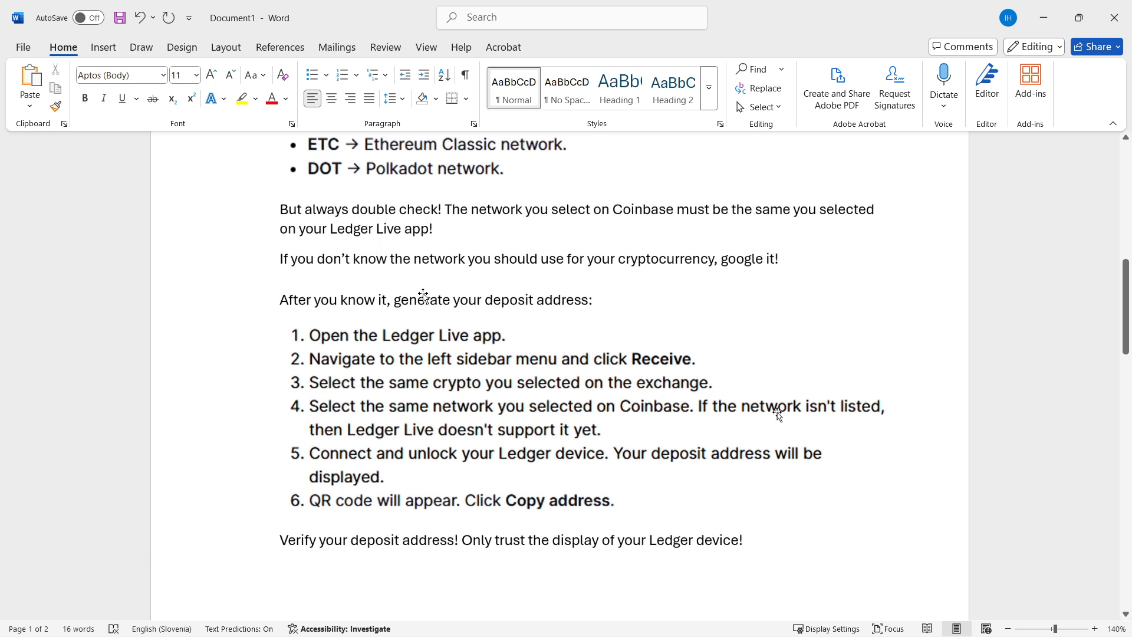
mouse_move(490, 320)
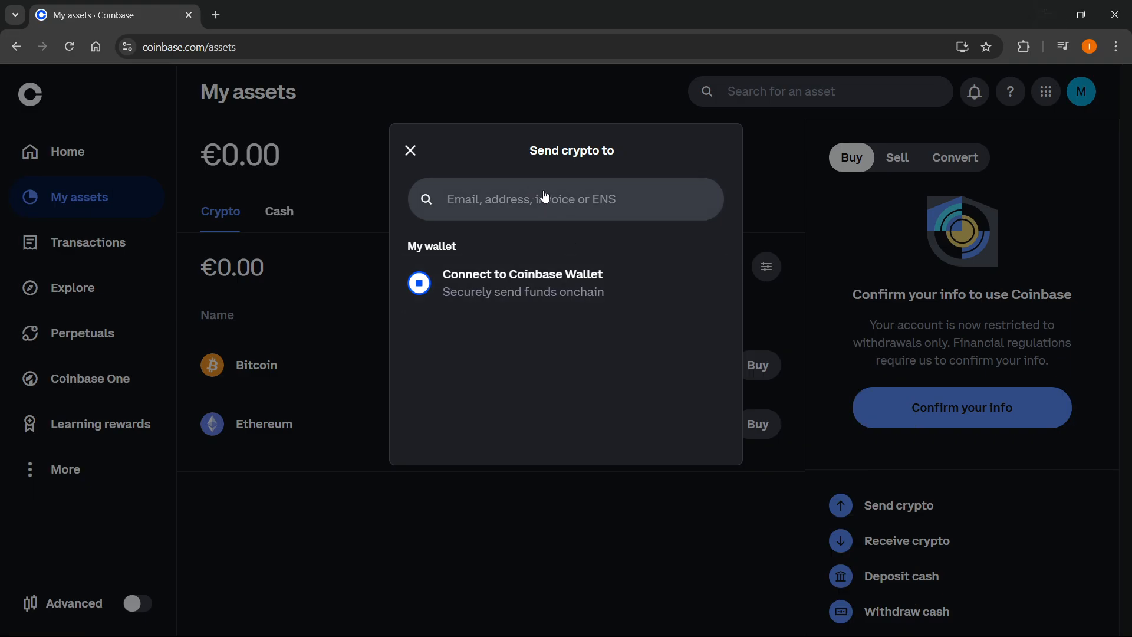
click(564, 198)
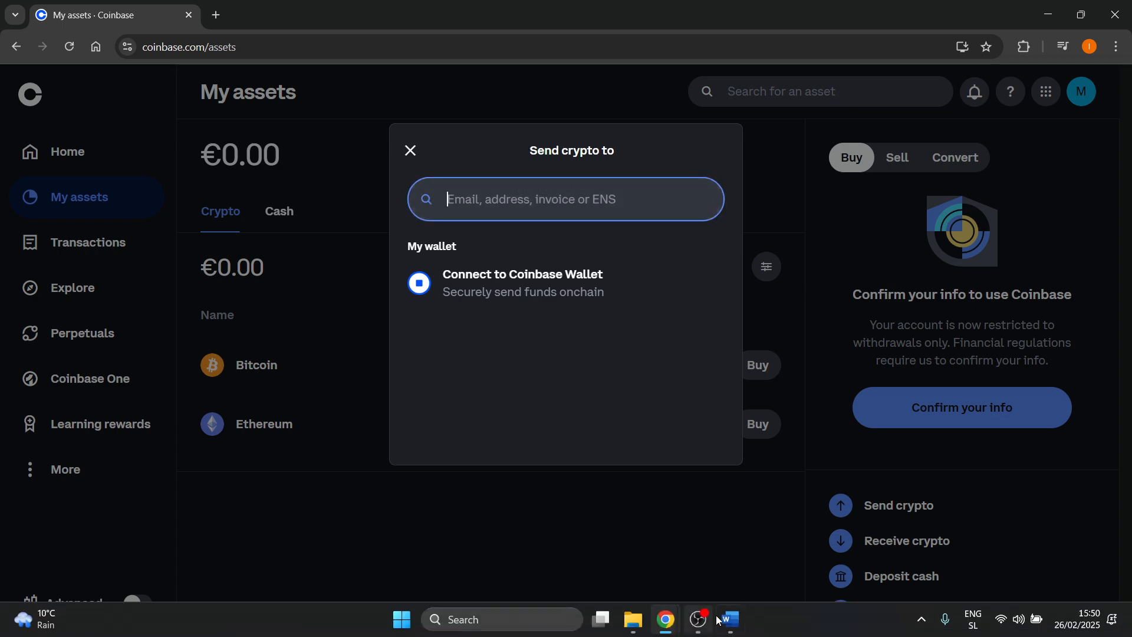
click(726, 626)
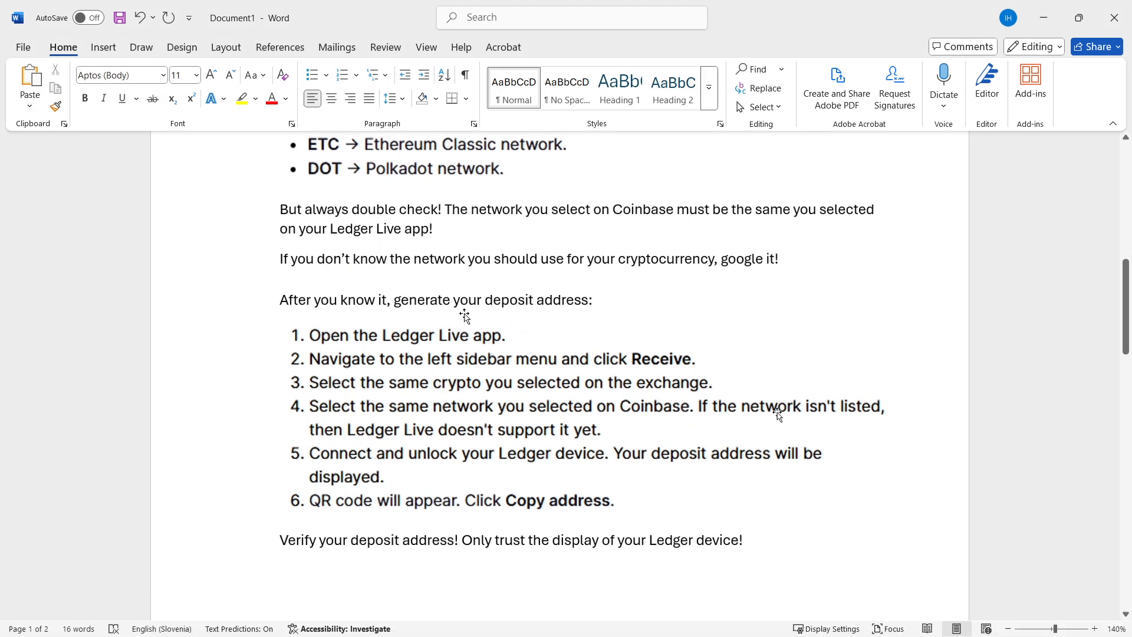
mouse_move(397, 336)
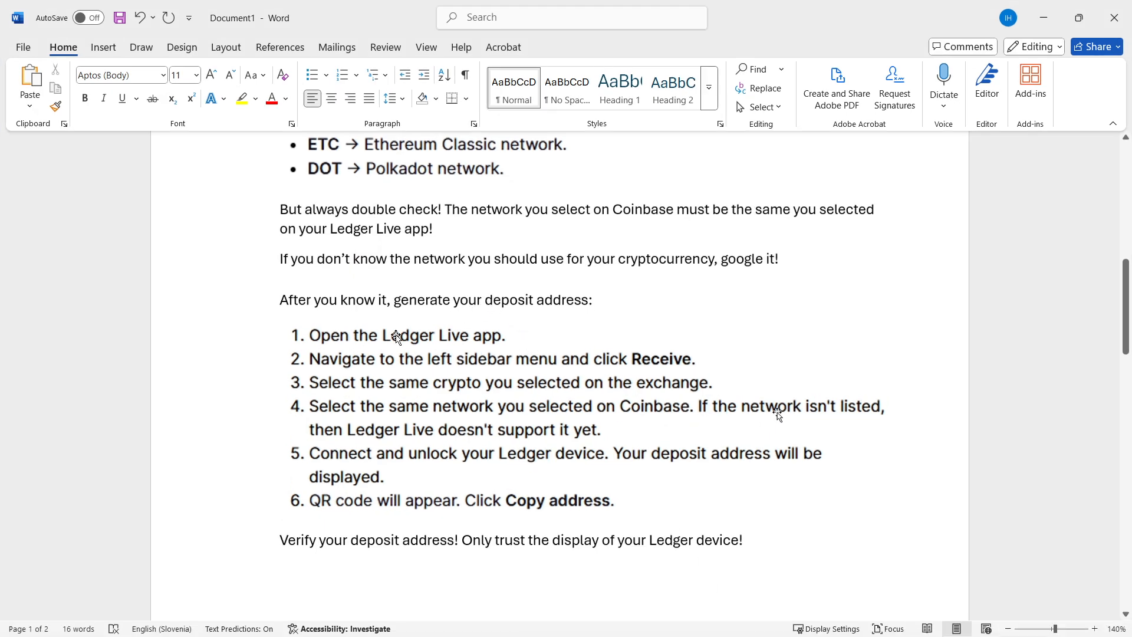
mouse_move(432, 331)
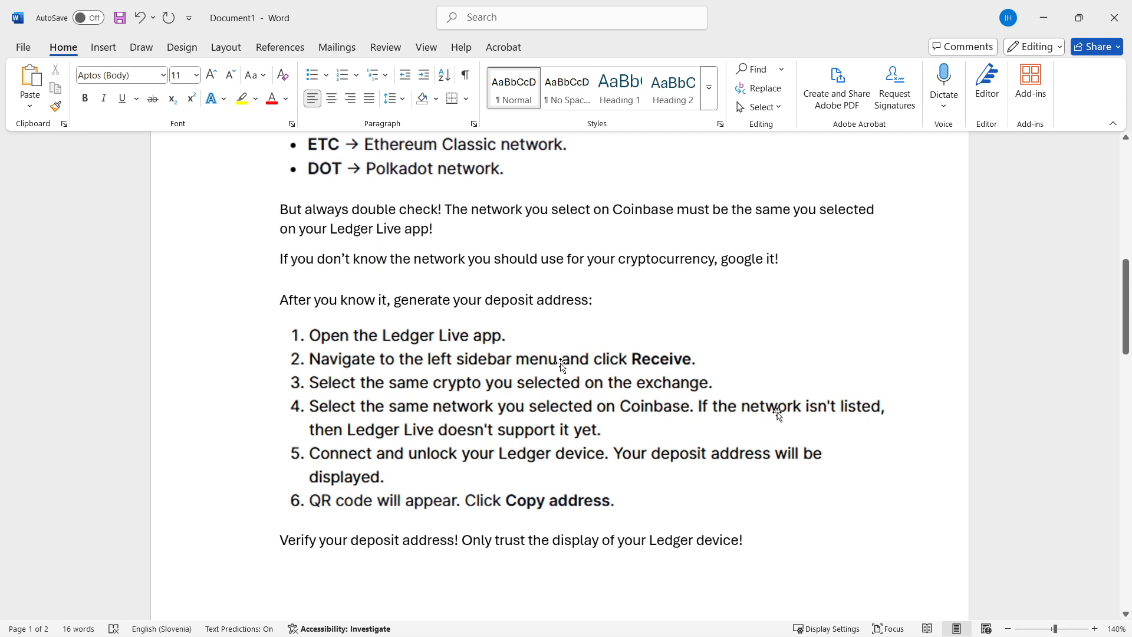
scroll(down, 3)
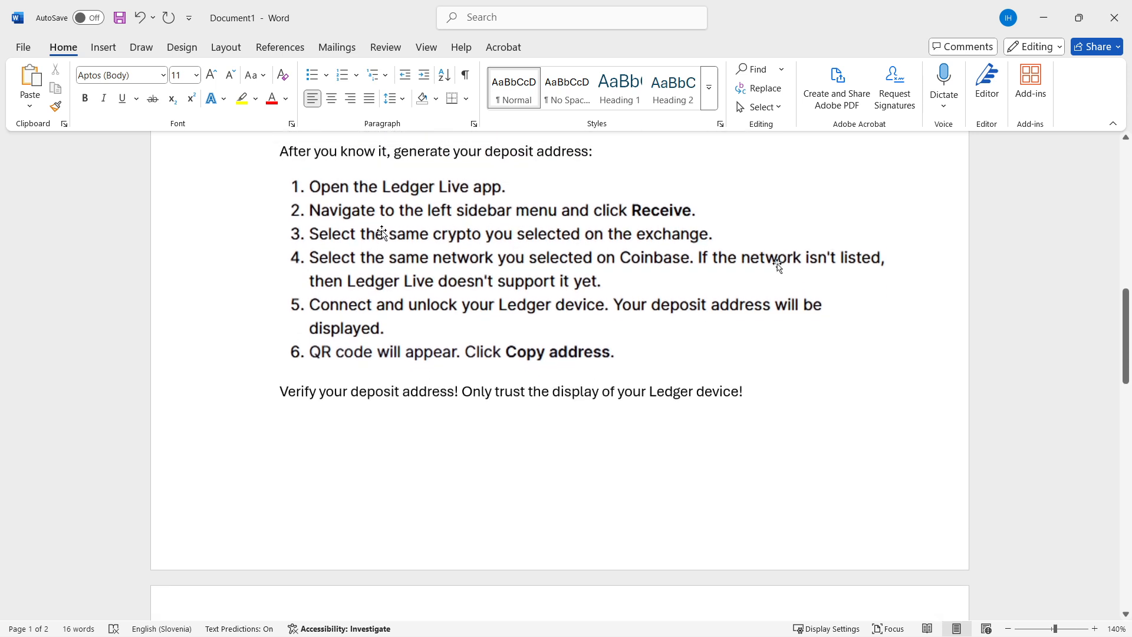
mouse_move(573, 248)
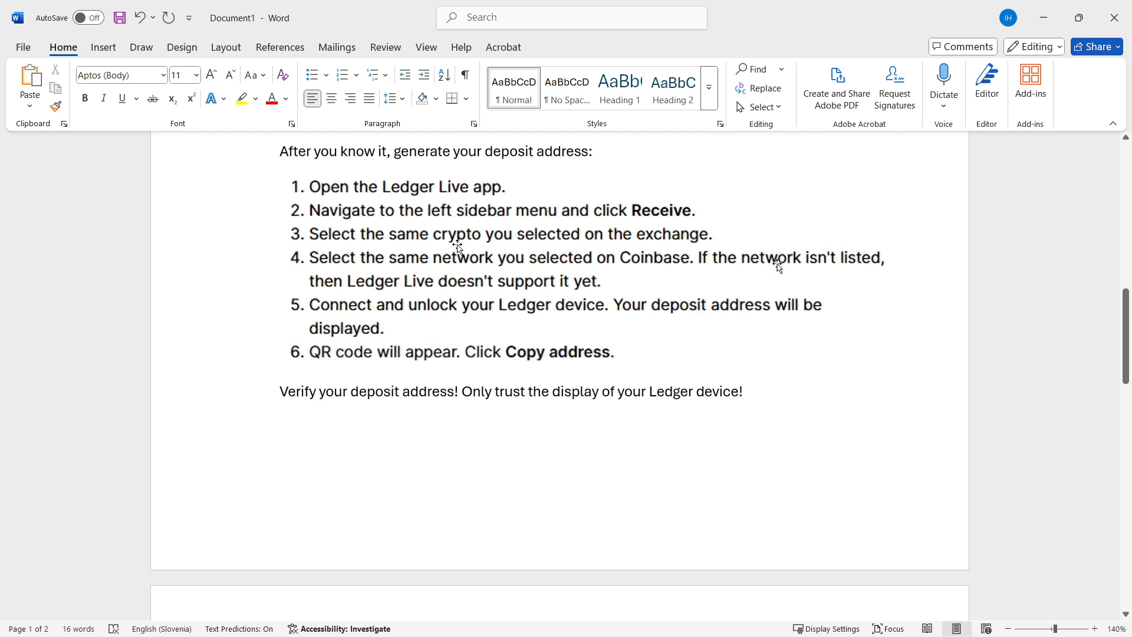
mouse_move(398, 304)
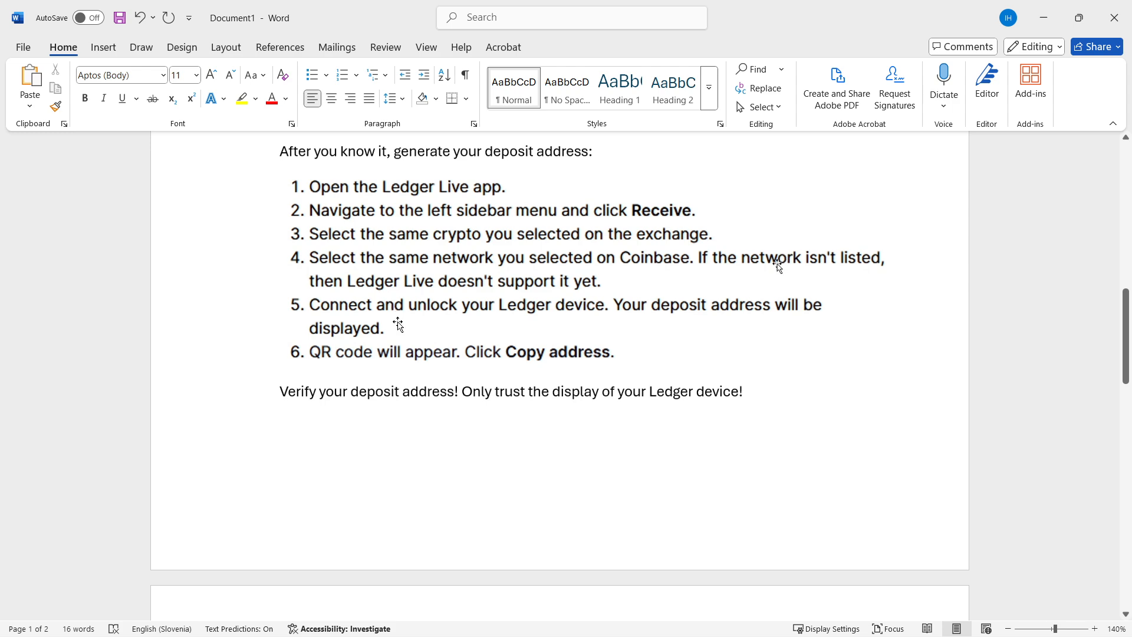
mouse_move(449, 310)
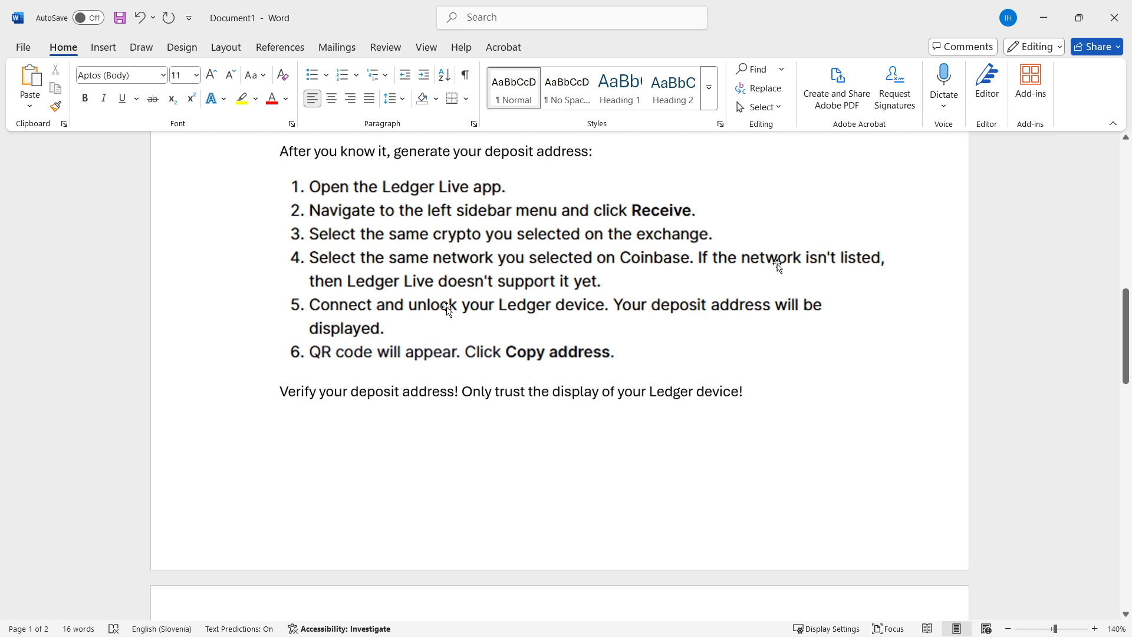
mouse_move(655, 287)
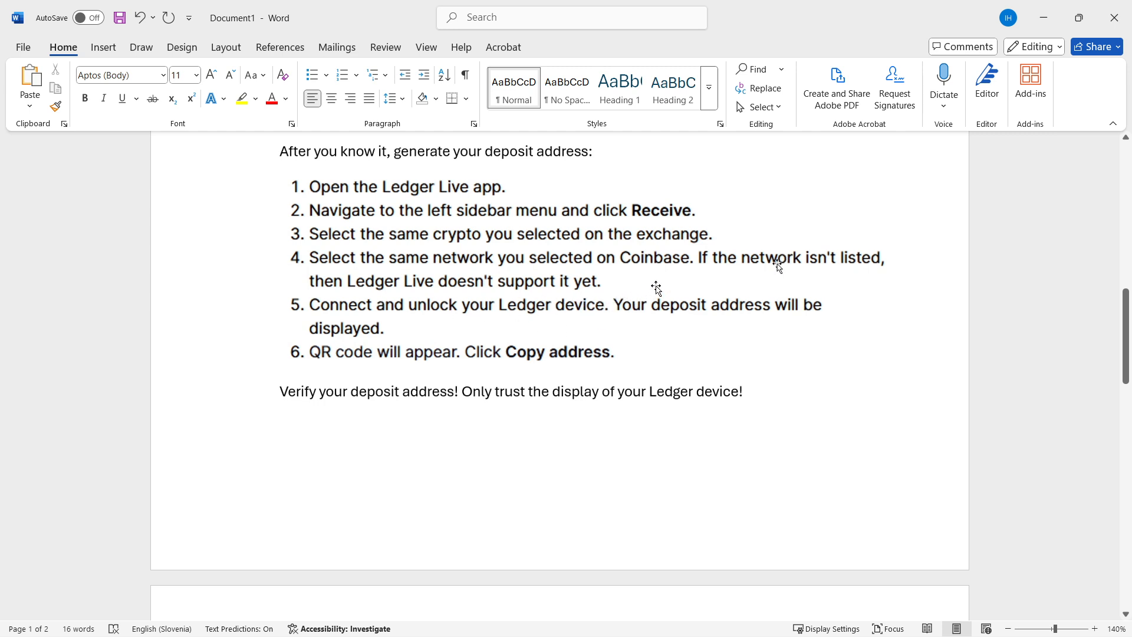
mouse_move(488, 355)
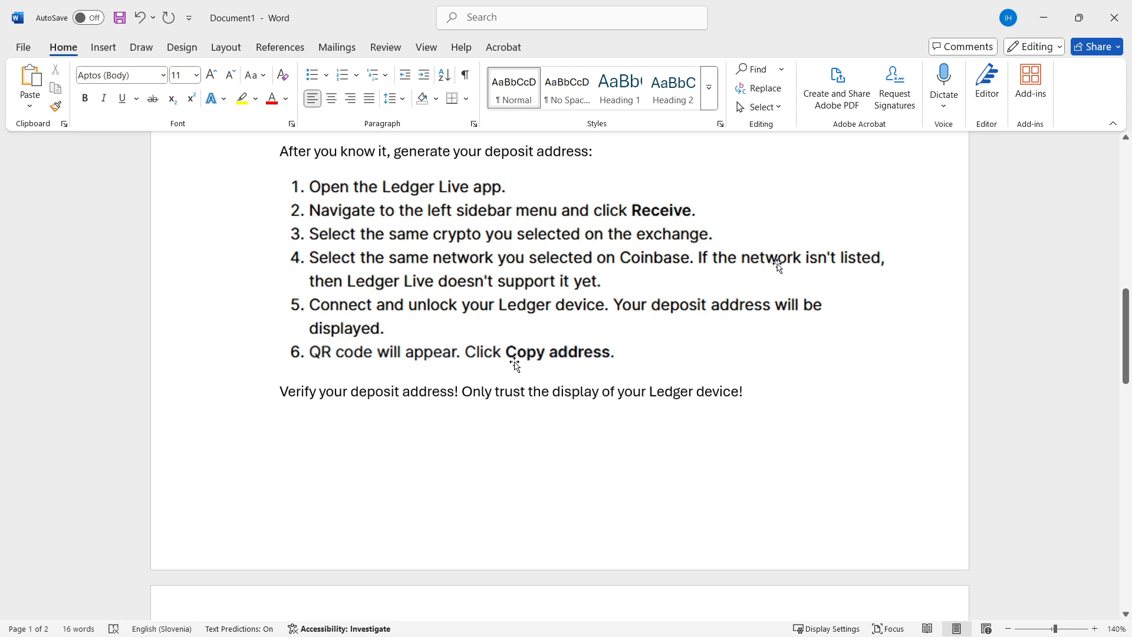
mouse_move(308, 403)
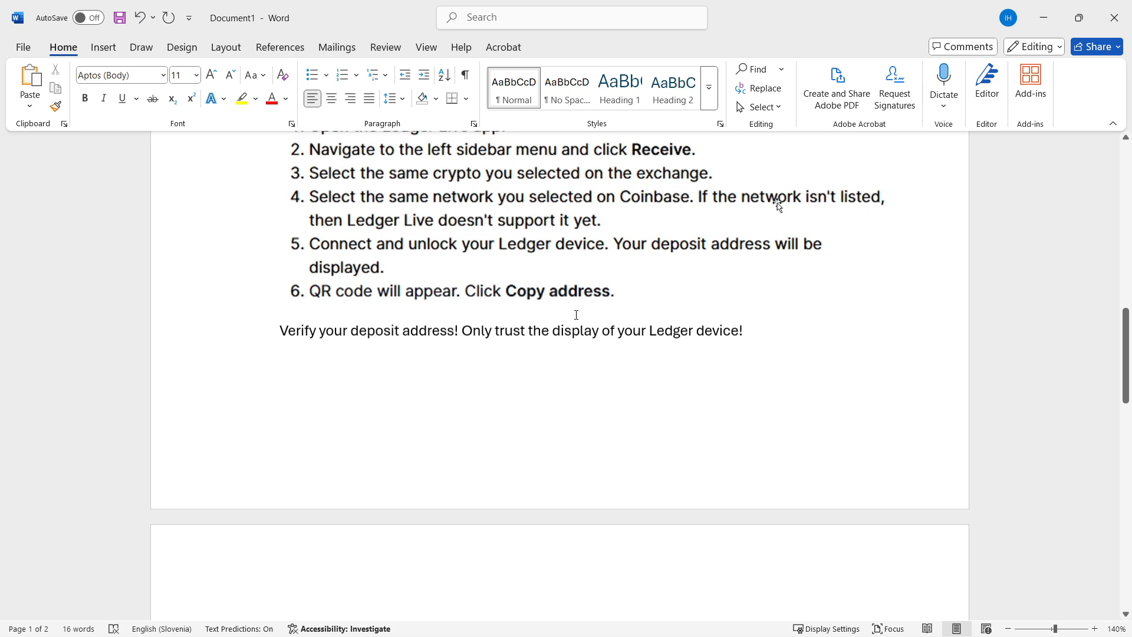
scroll(down, 3)
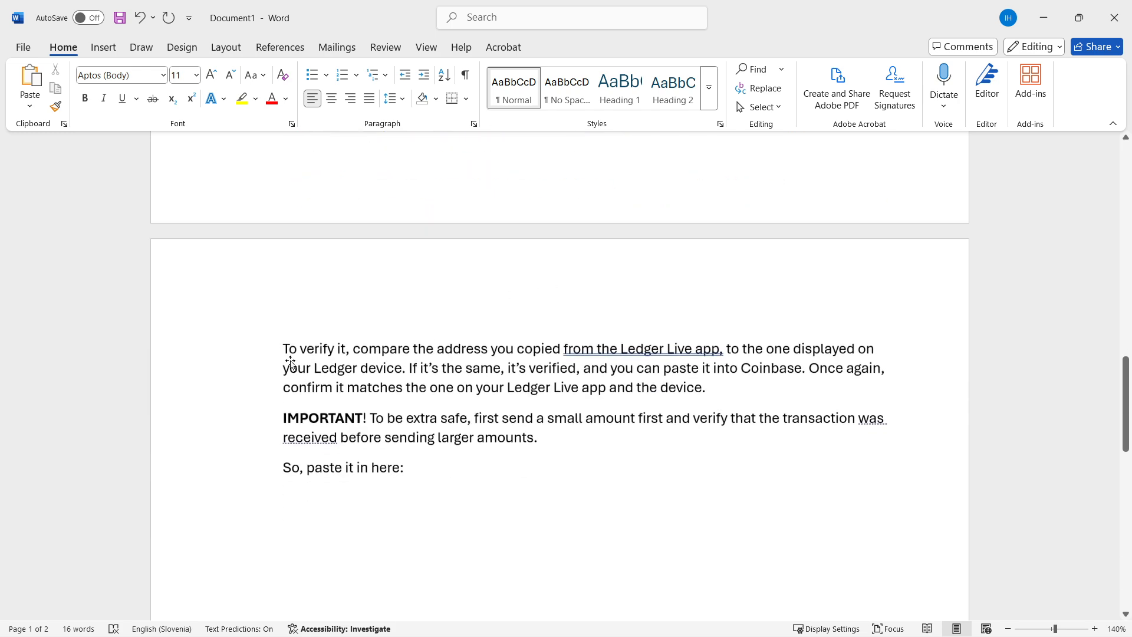
scroll(up, 3)
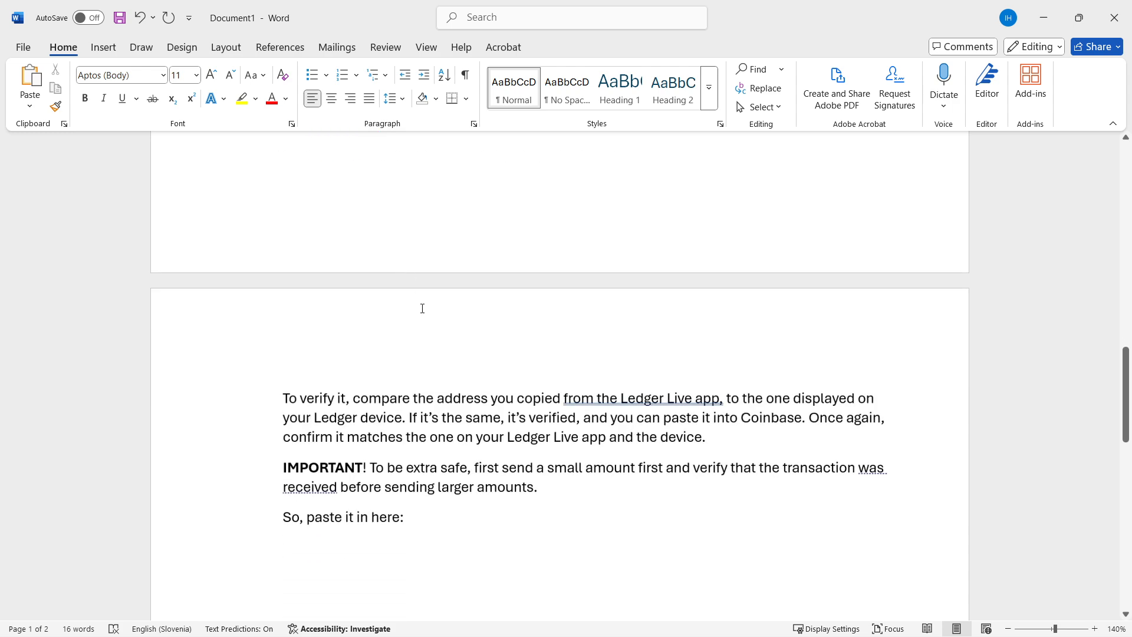
mouse_move(658, 402)
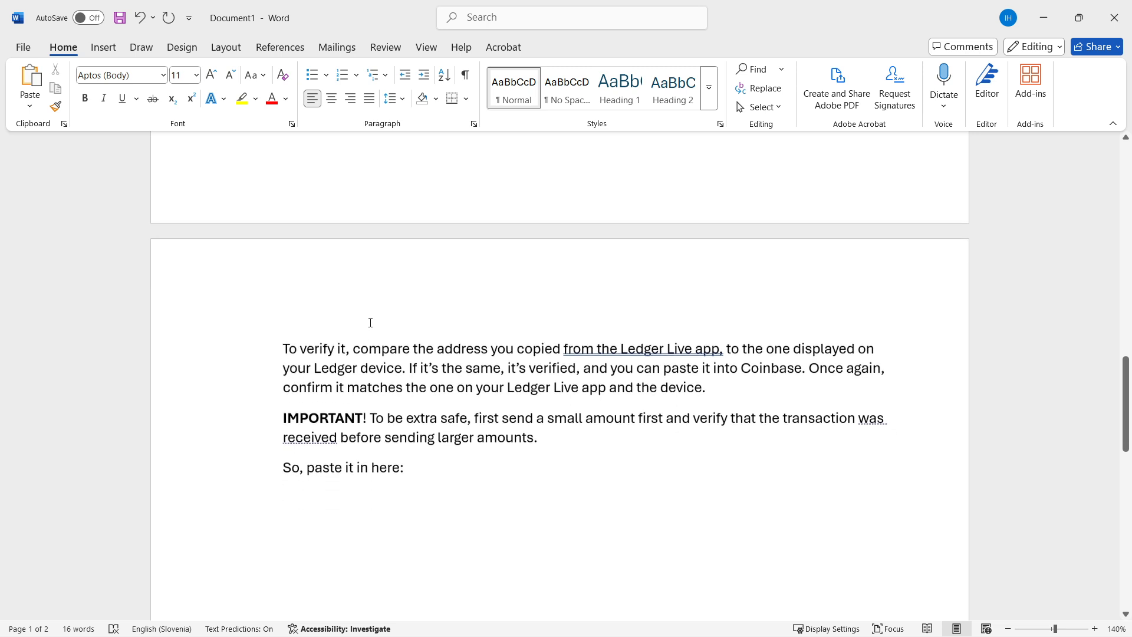
mouse_move(431, 361)
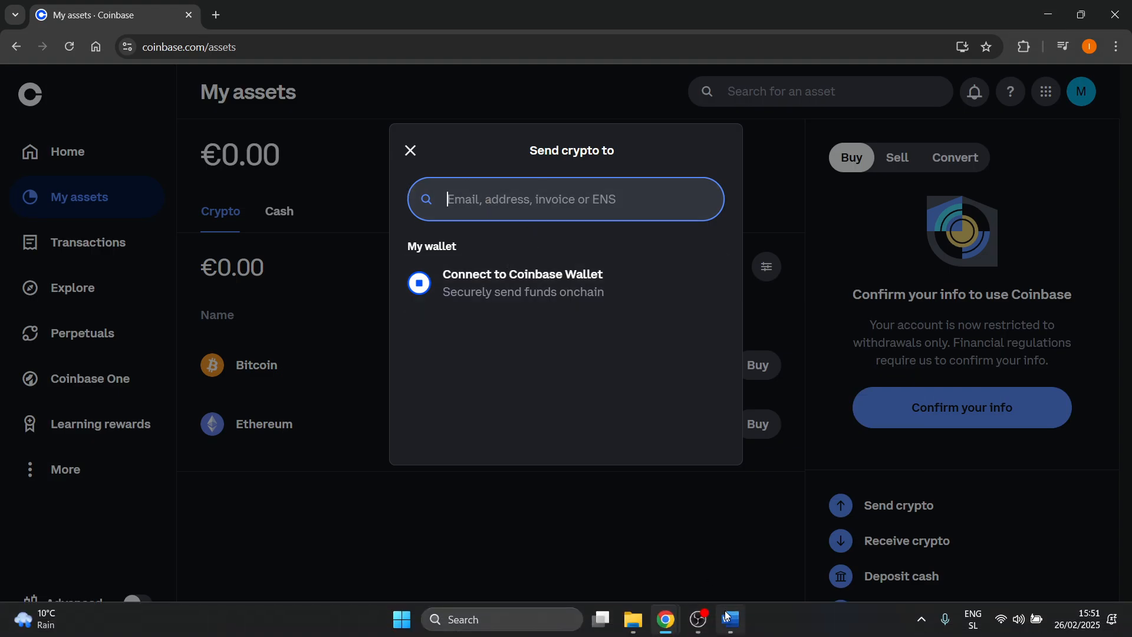
click(729, 619)
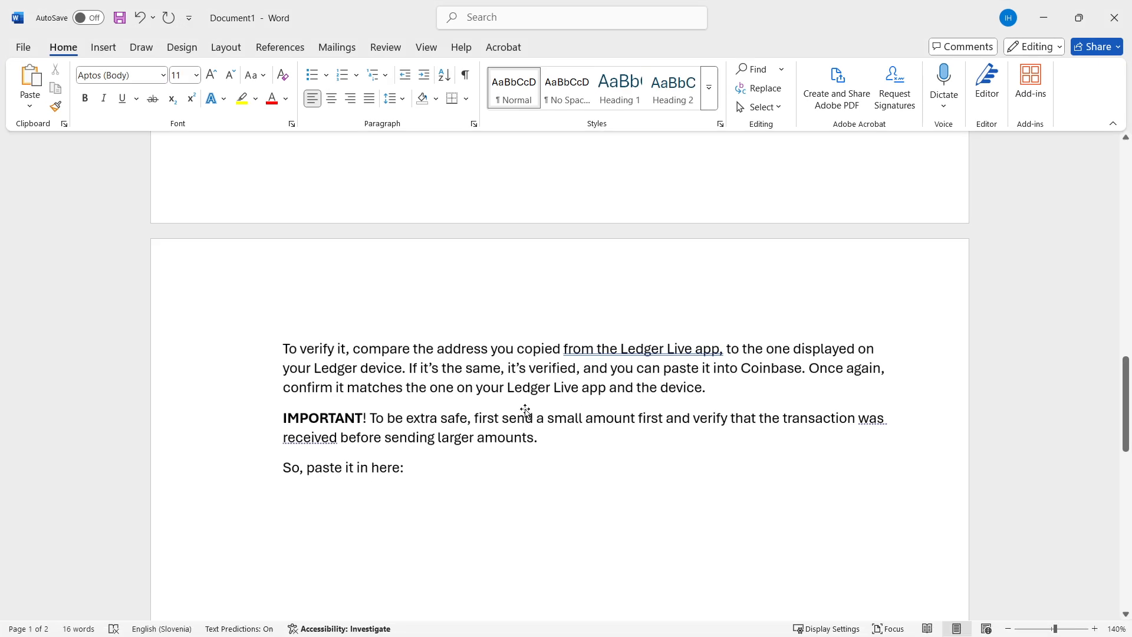
mouse_move(352, 402)
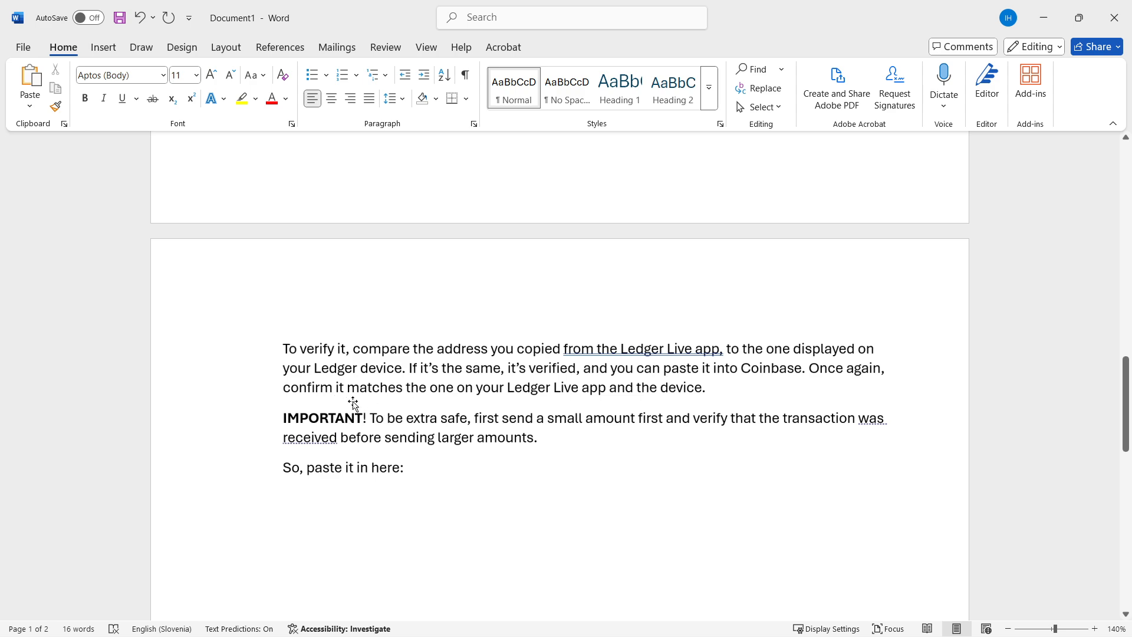
mouse_move(576, 372)
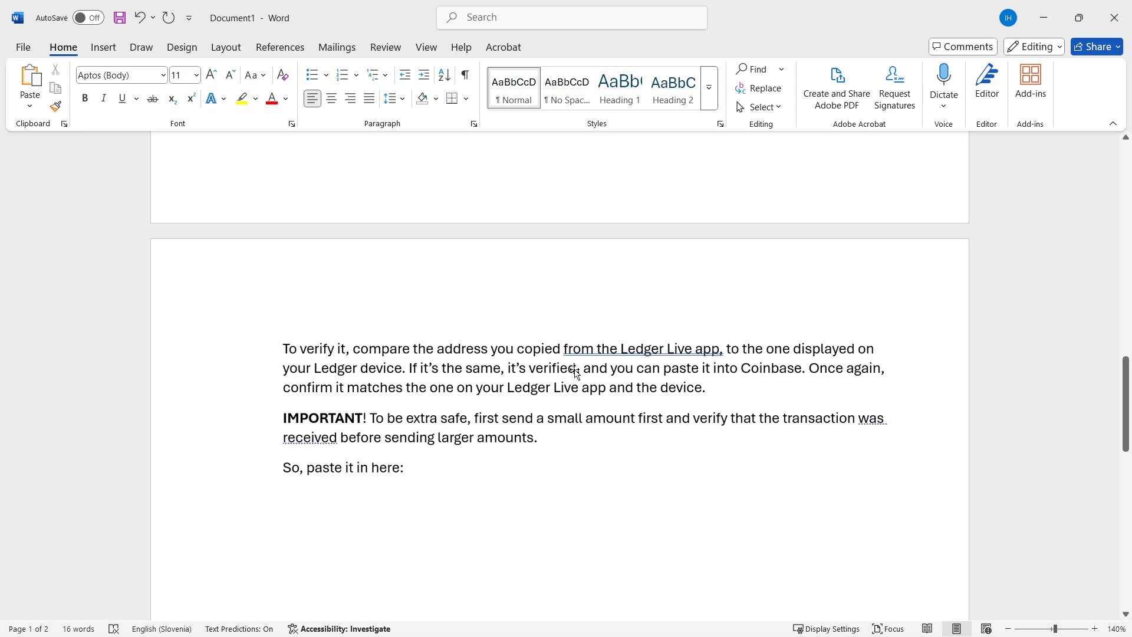
mouse_move(448, 427)
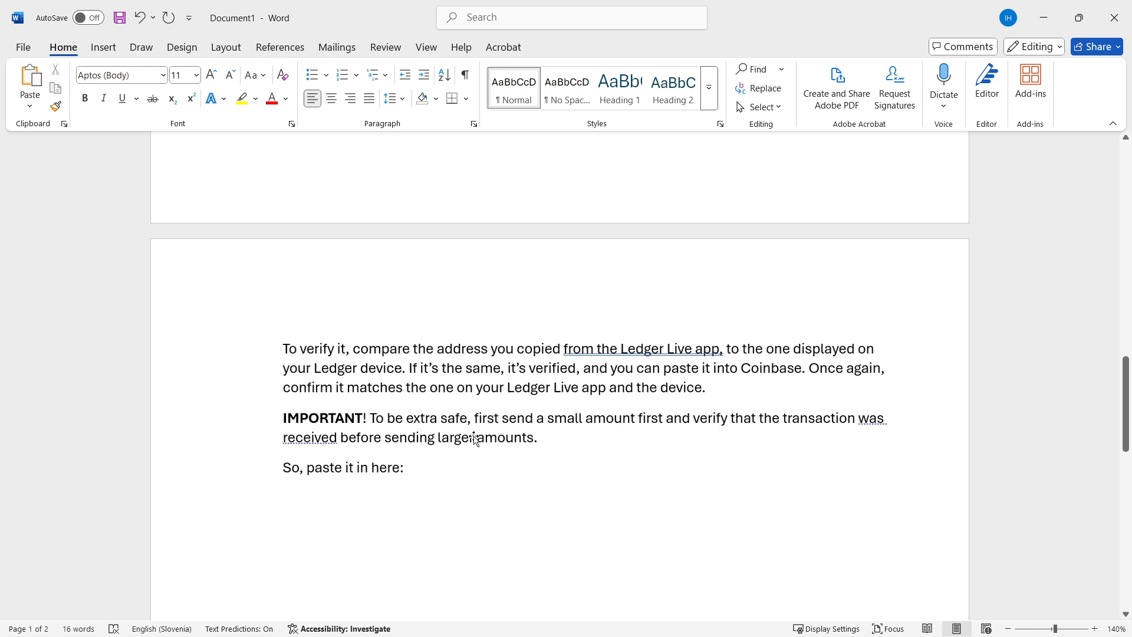
scroll(down, 3)
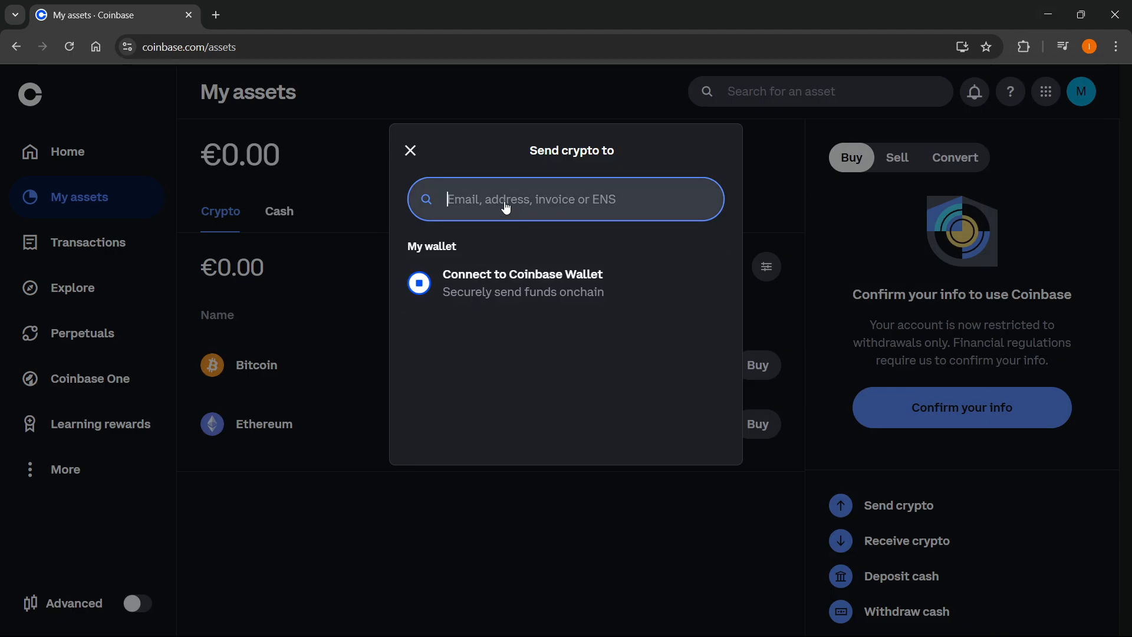
Enter the placeholder recipient address '123ji,pjo830902' in the Send crypto to field.
text(123ji,pjo)
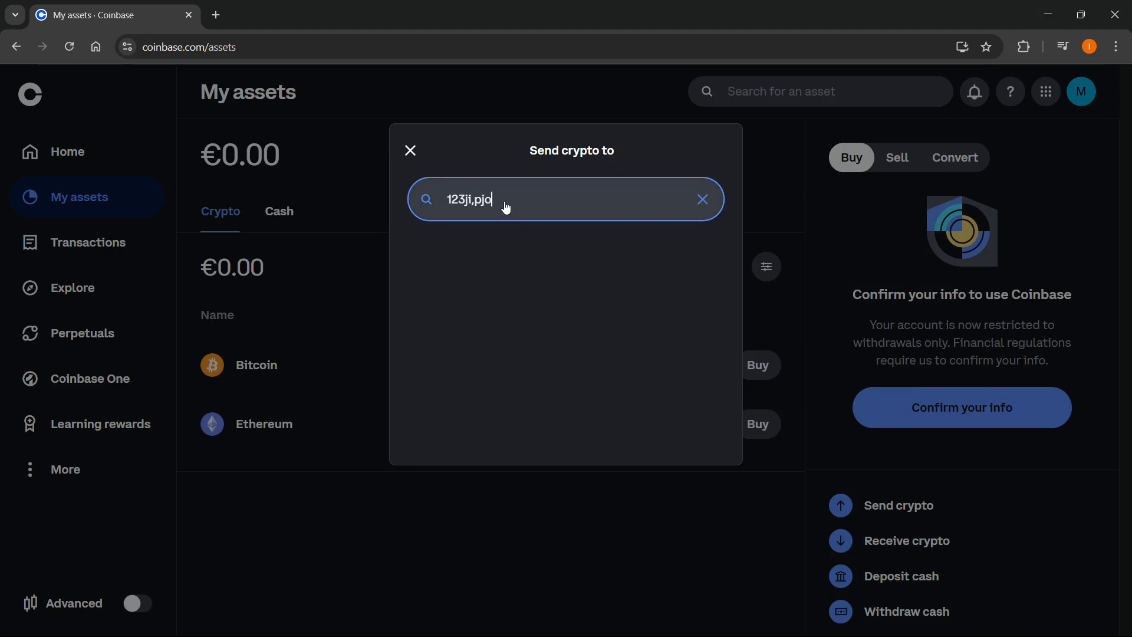
text(830902)
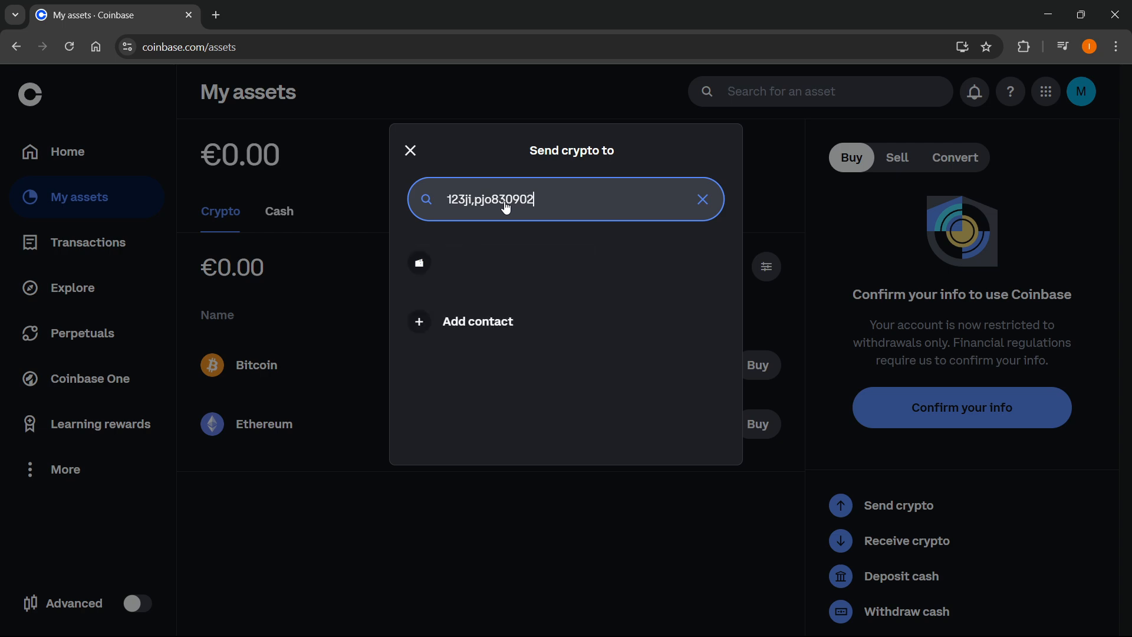
text(123ji,pjo830902)
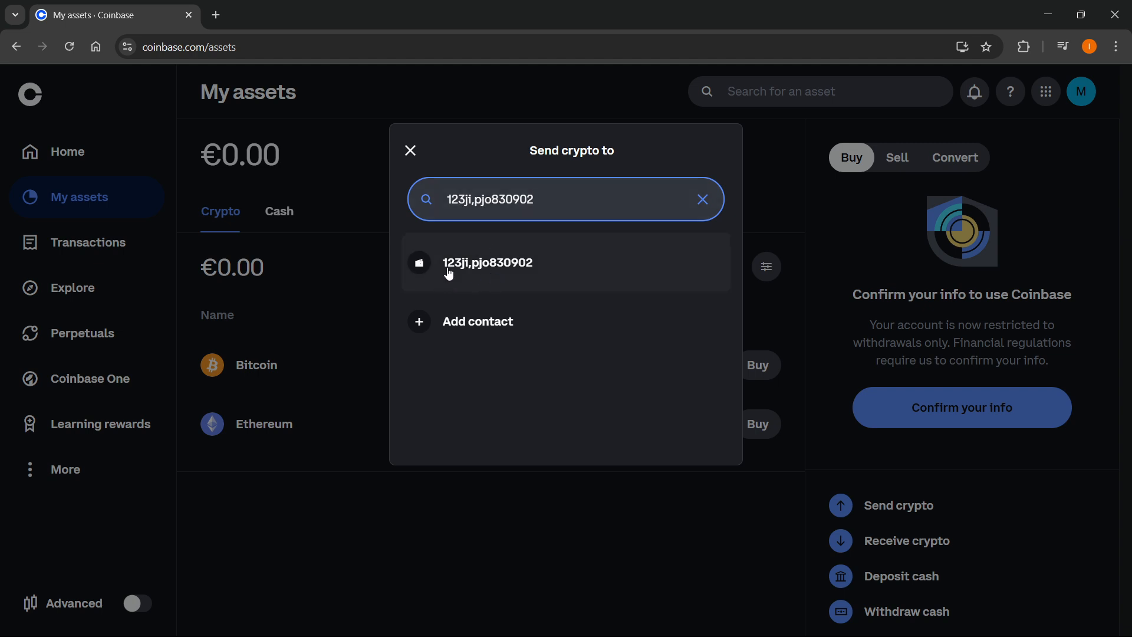
mouse_move(422, 265)
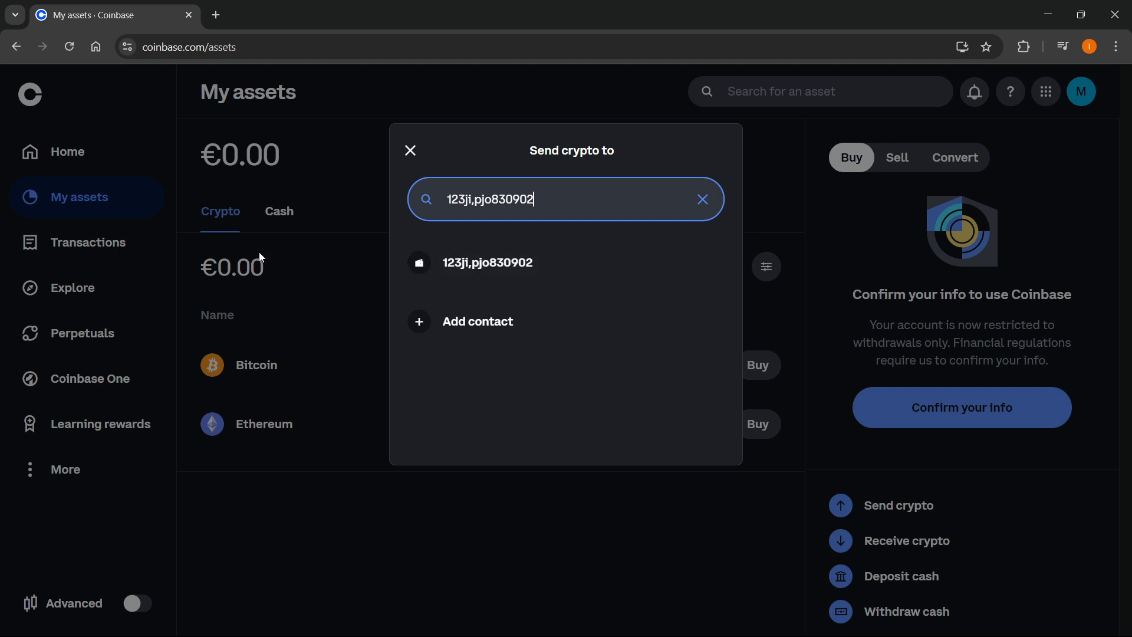
mouse_move(241, 265)
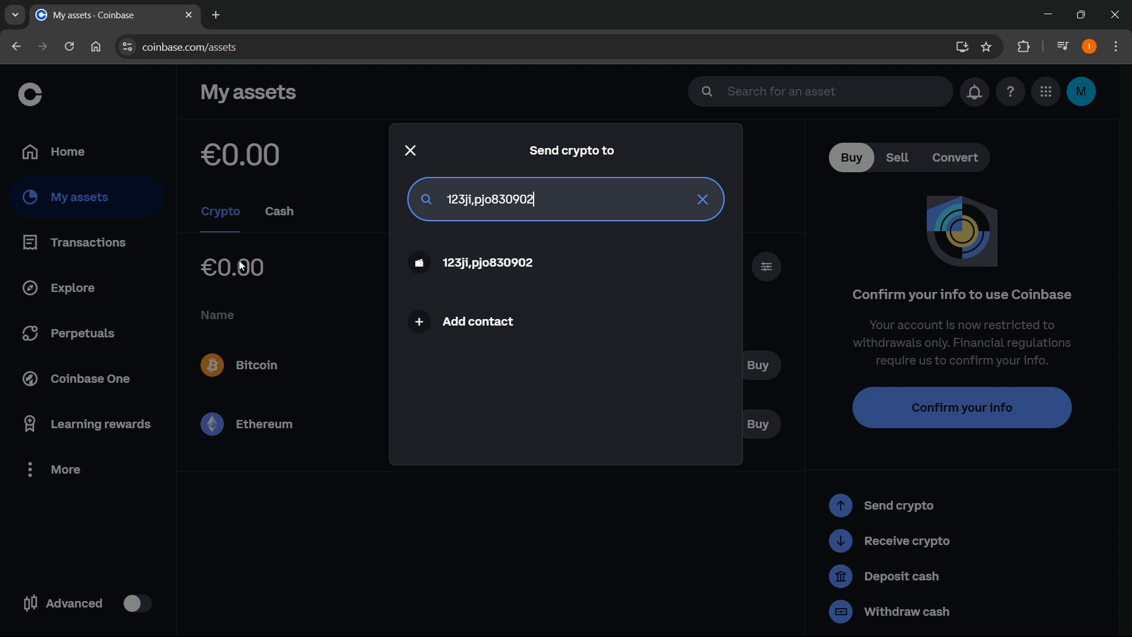
Pick the typed address as recipient, see 'No compatible assets', and return to the Word guide.
click(487, 262)
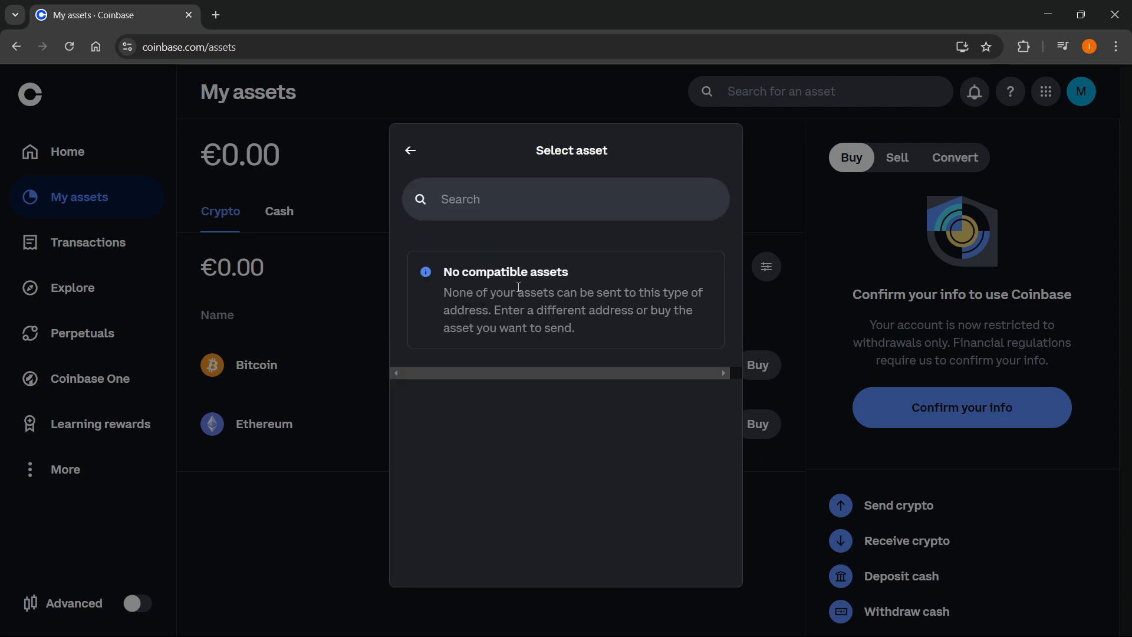
mouse_move(519, 266)
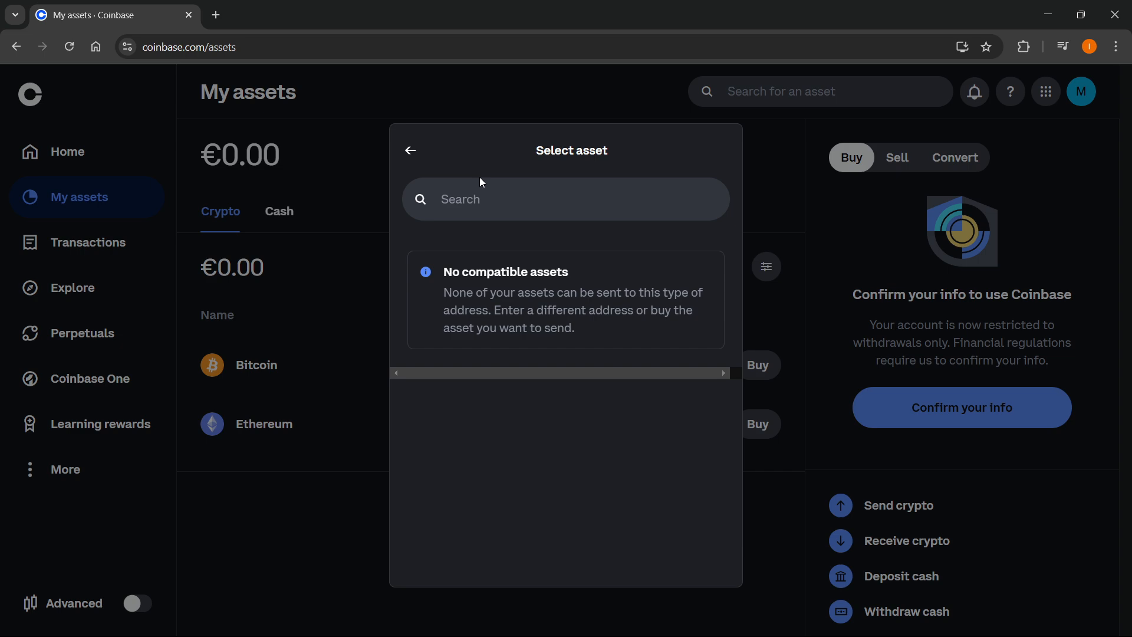
mouse_move(467, 180)
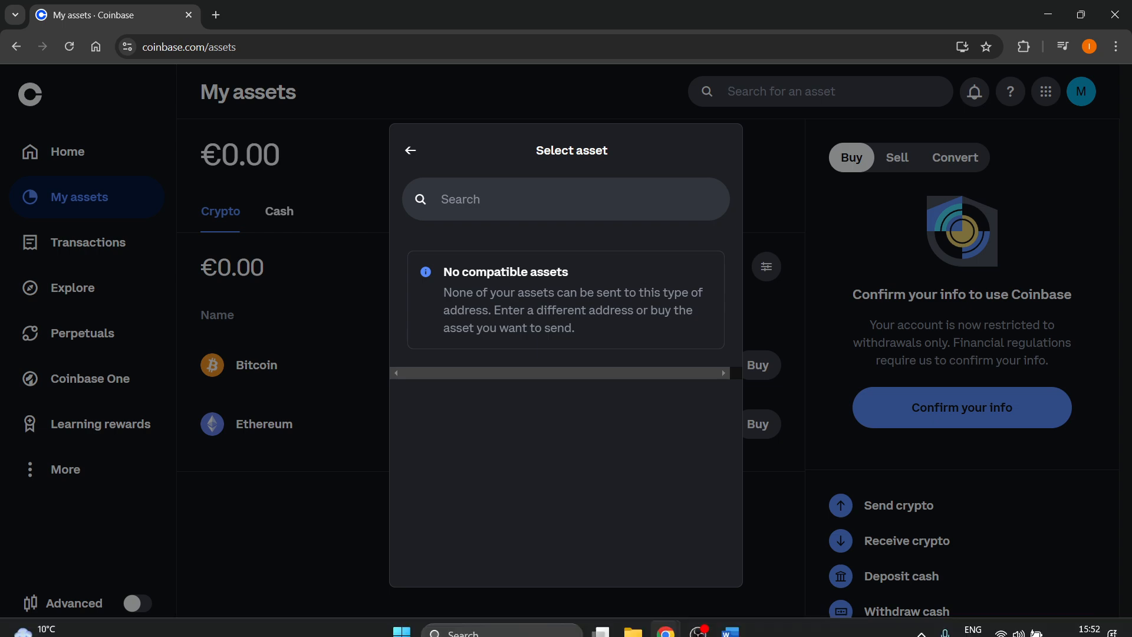
click(730, 632)
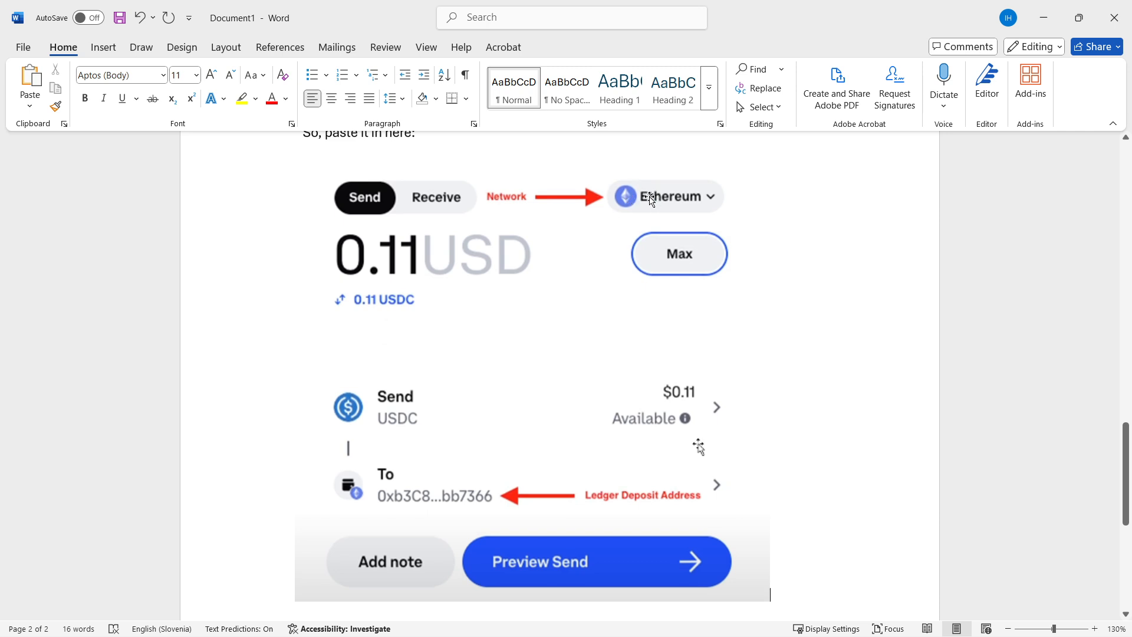
mouse_move(674, 227)
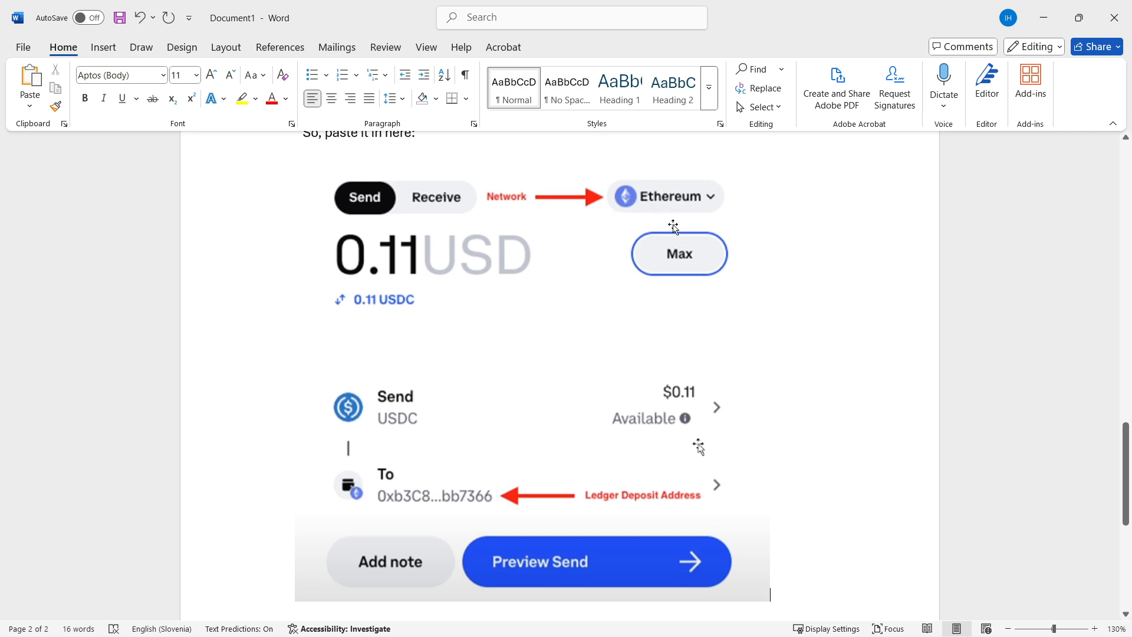
mouse_move(662, 193)
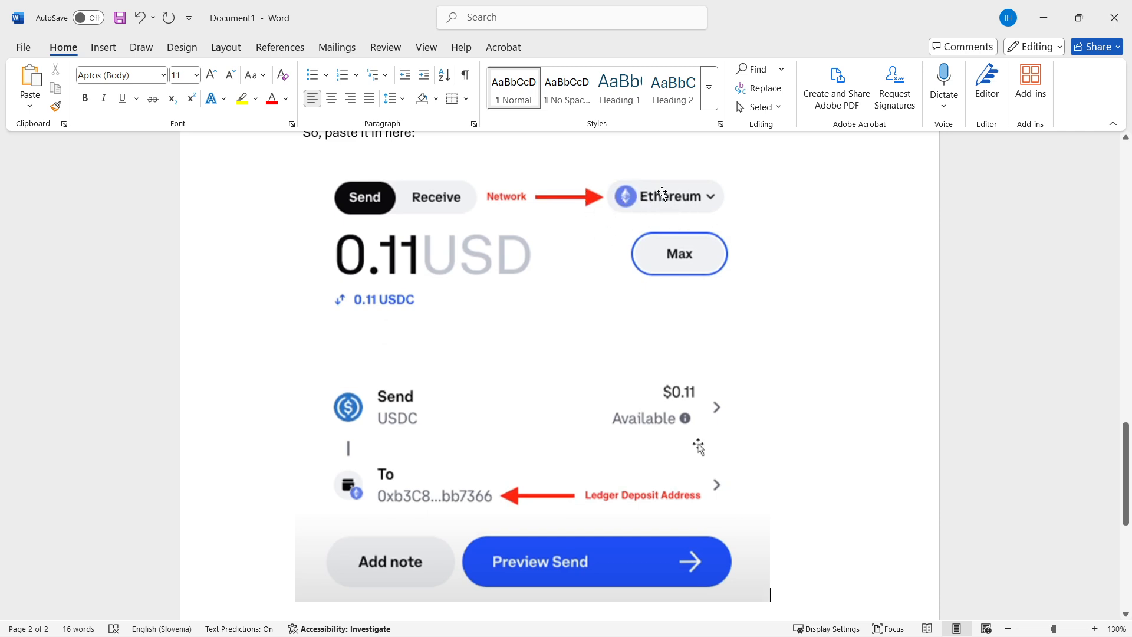
mouse_move(590, 264)
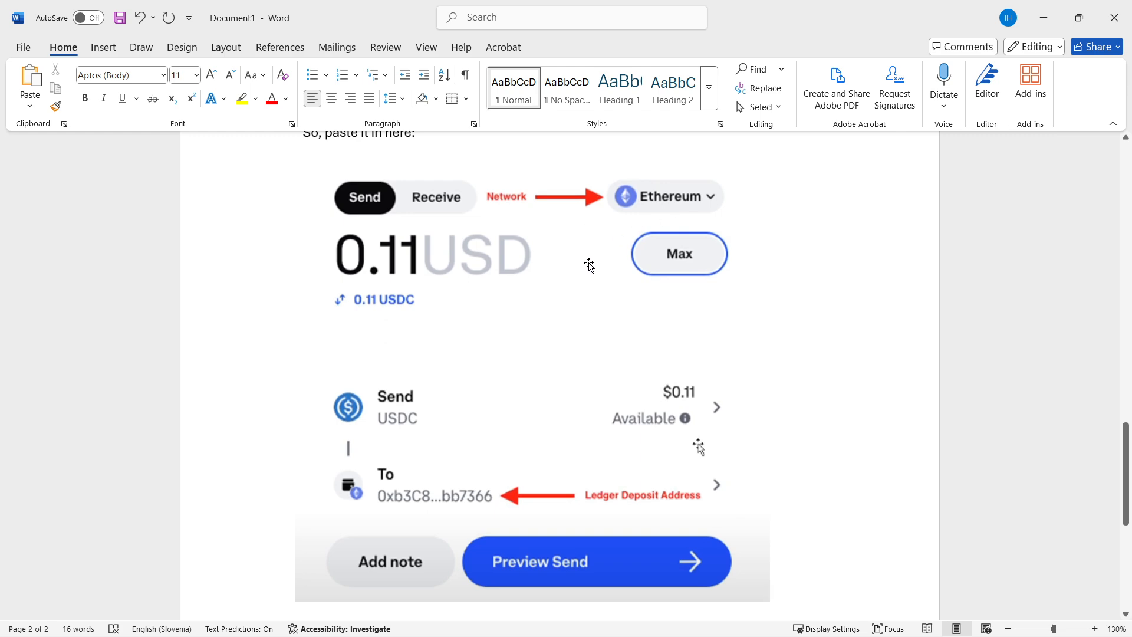
mouse_move(409, 269)
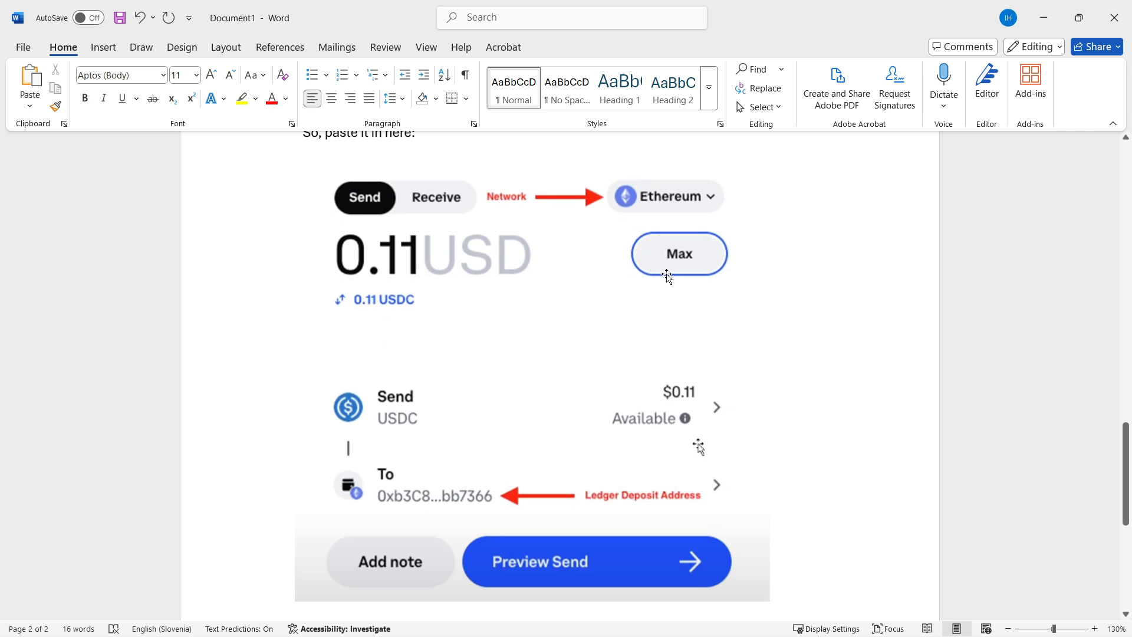
scroll(down, 3)
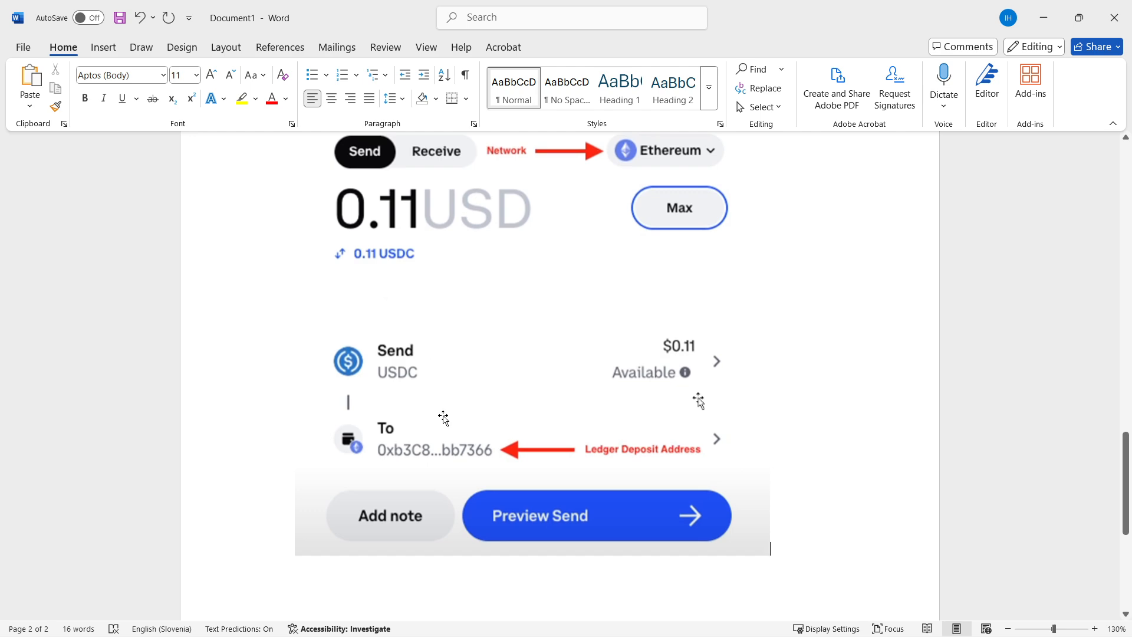
mouse_move(469, 463)
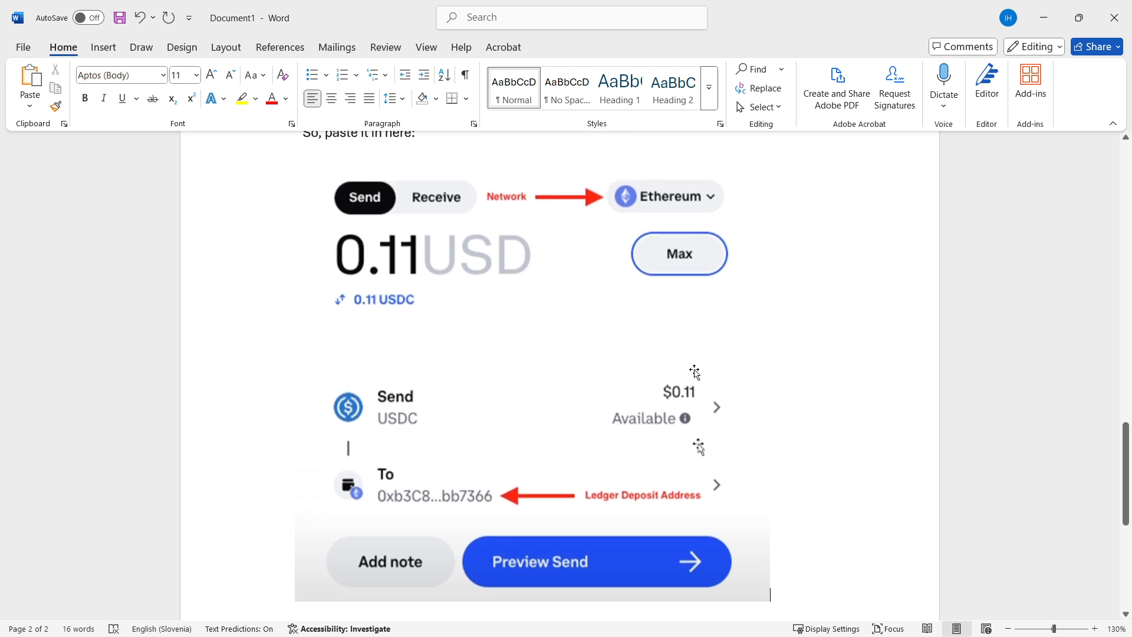
mouse_move(647, 445)
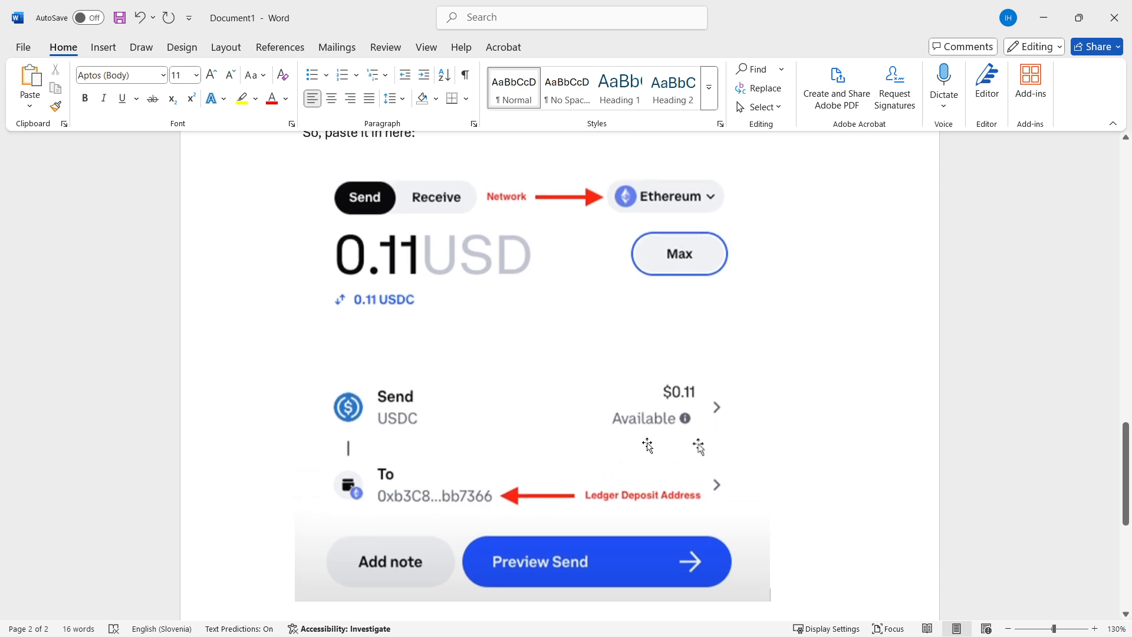
scroll(down, 3)
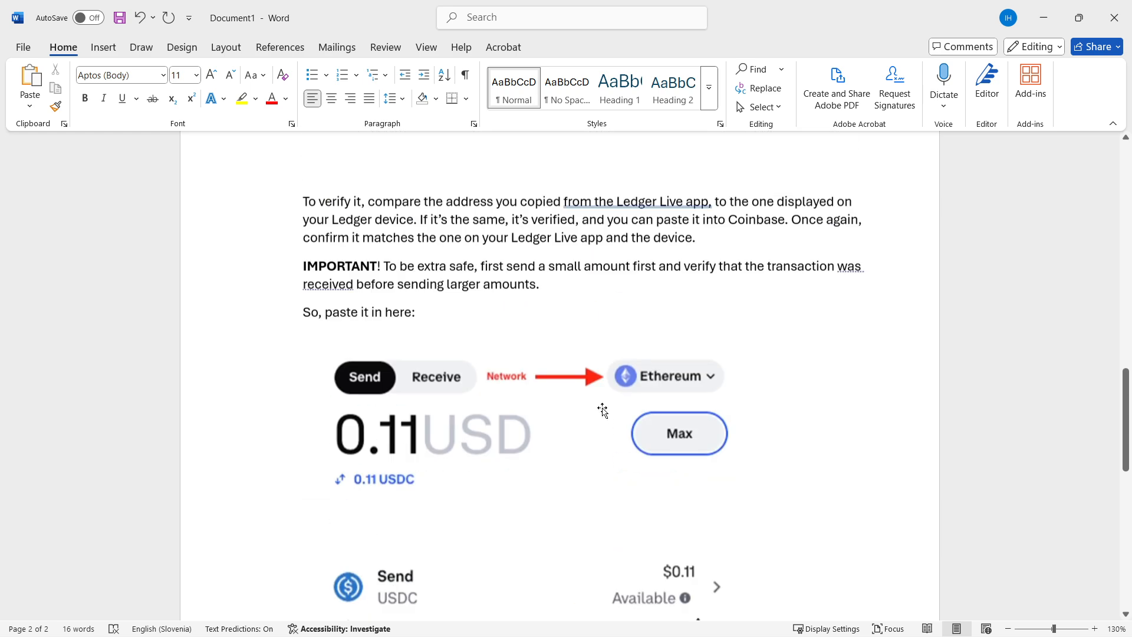
scroll(up, 3)
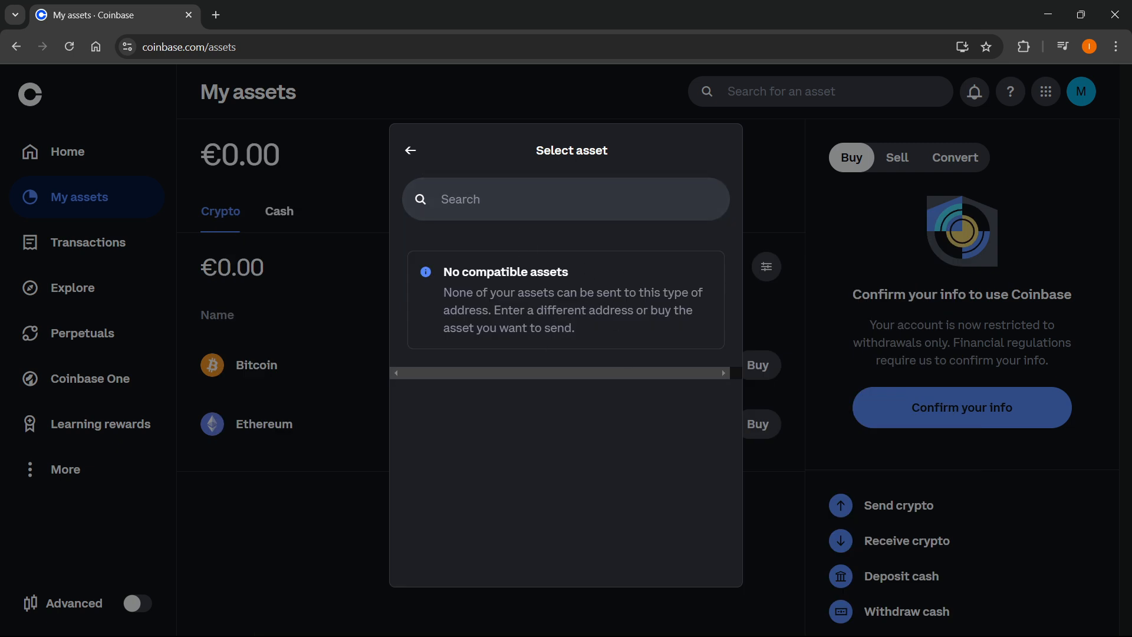
mouse_move(672, 232)
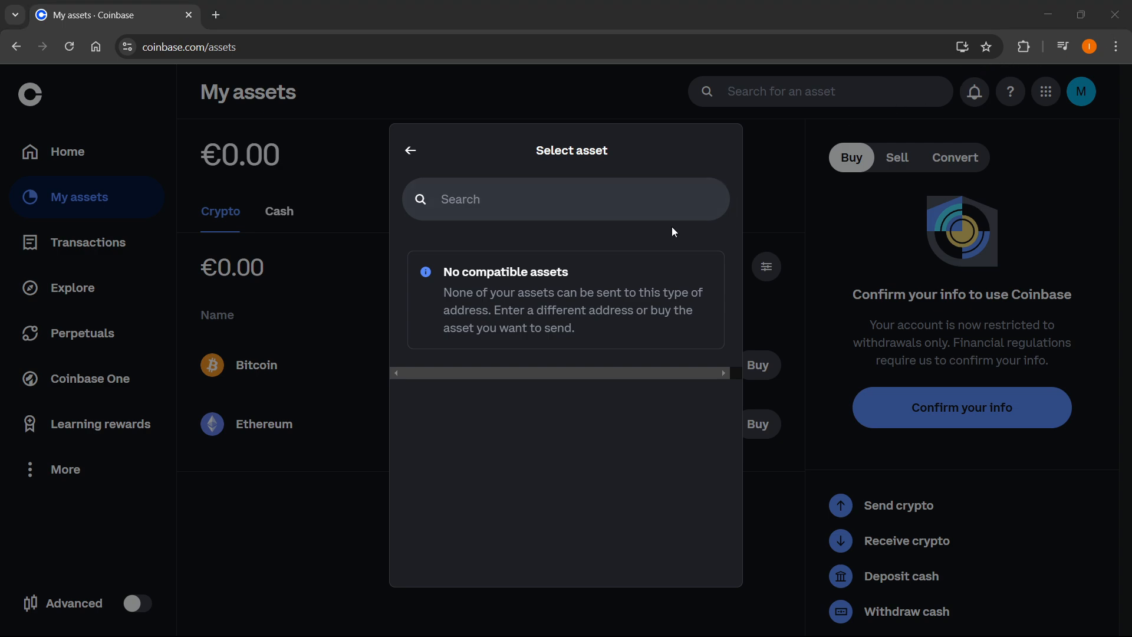
mouse_move(595, 243)
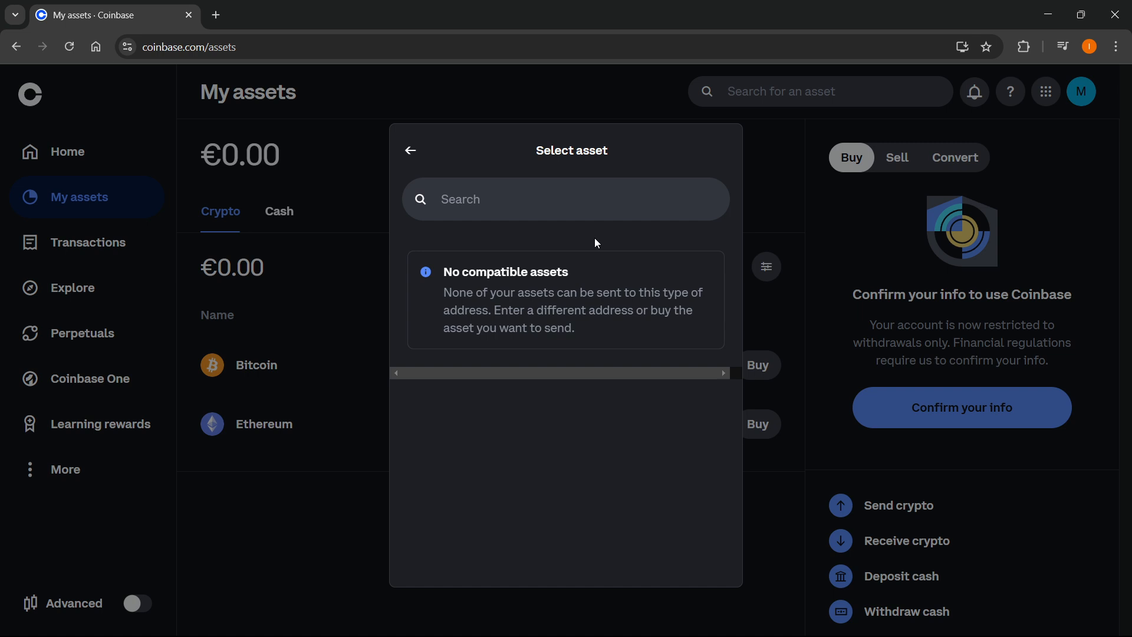